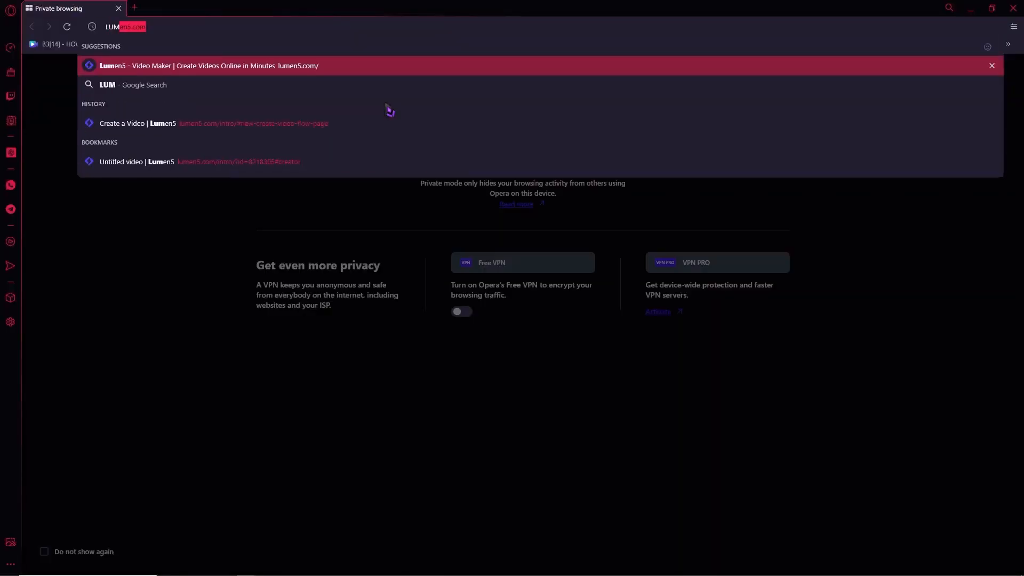
Go to the lumen5.com homepage from the address bar suggestion
{"action": "left_click", "coordinate": [209, 65]}
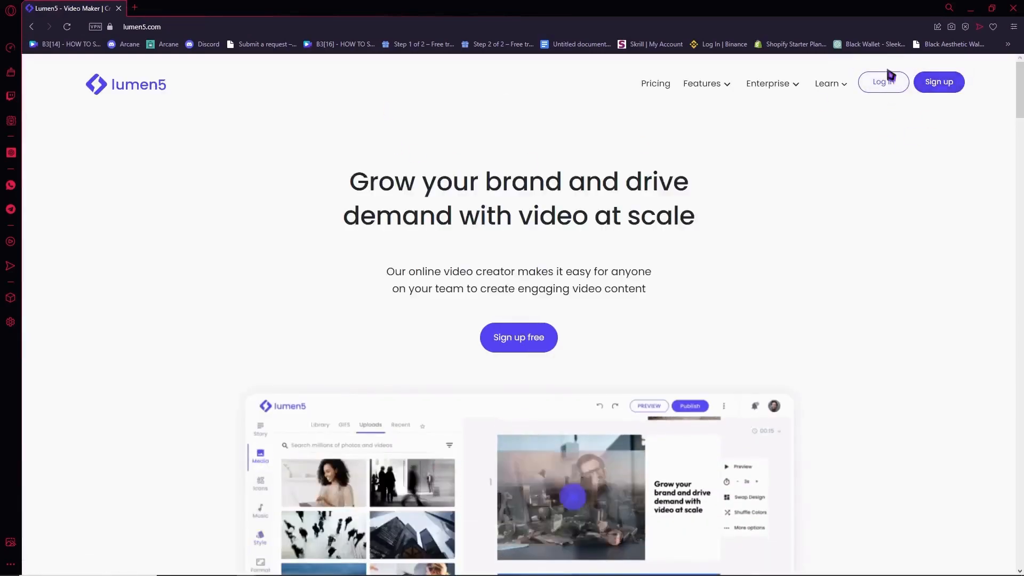
{"action": "mouse_move", "coordinate": [939, 82]}
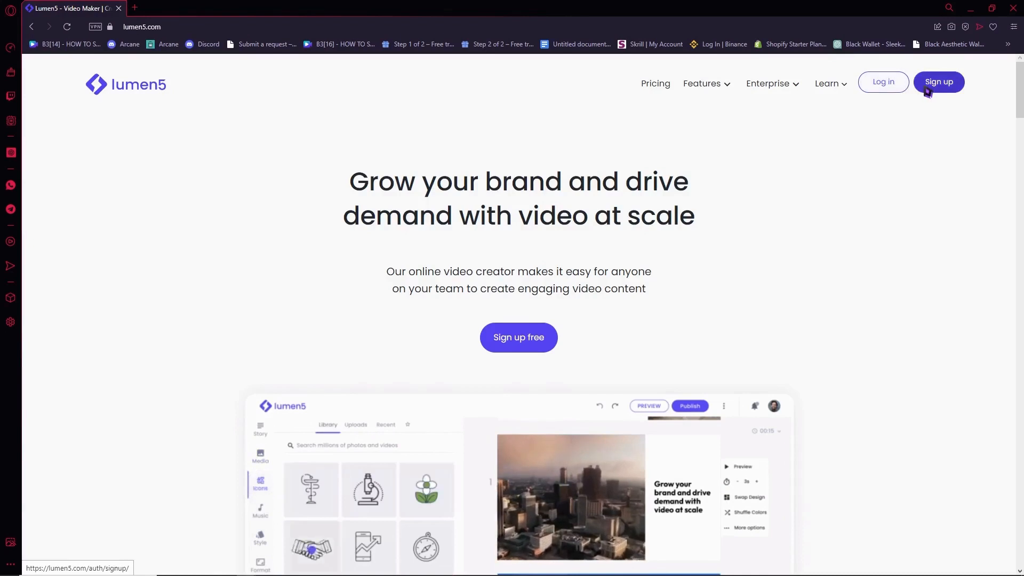
Reach the Lumen5 free account sign-up form
{"action": "left_click", "coordinate": [938, 82]}
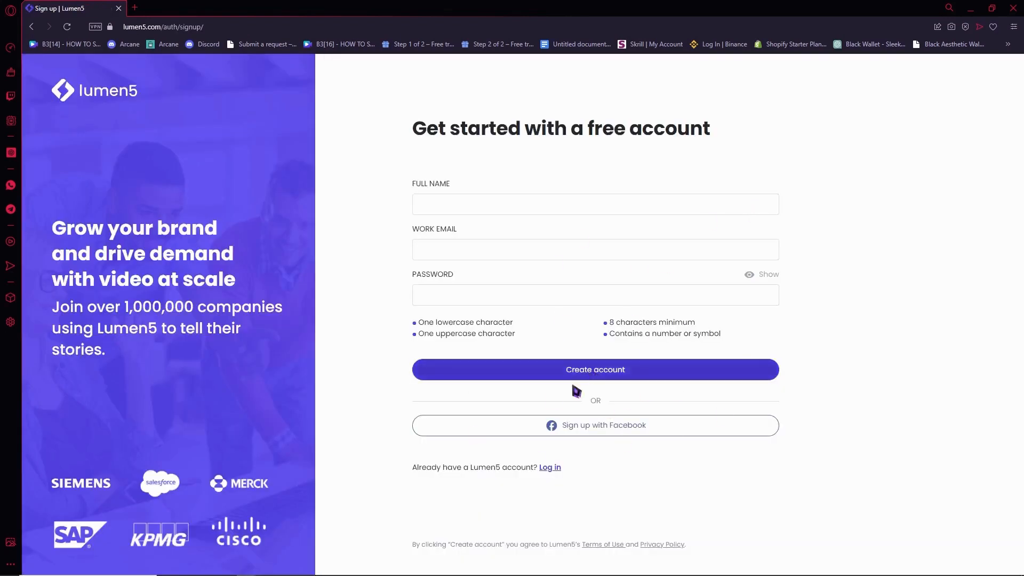
{"action": "mouse_move", "coordinate": [586, 430]}
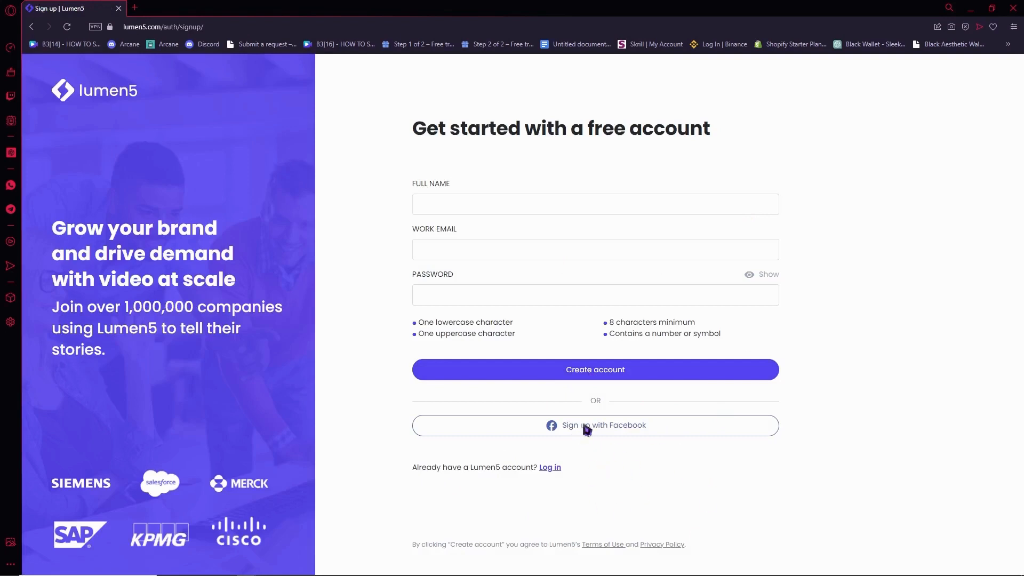
{"action": "mouse_move", "coordinate": [604, 438]}
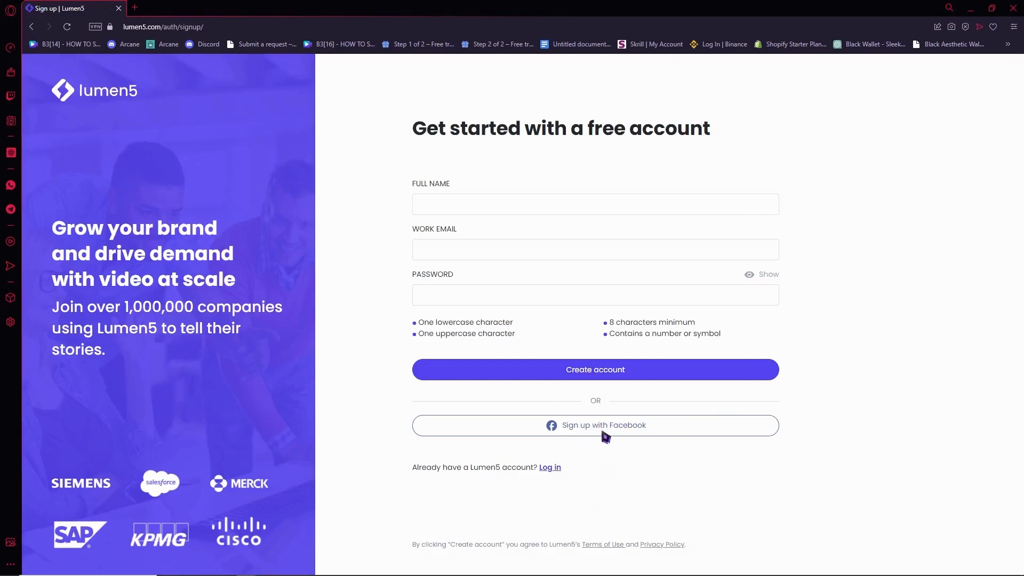
{"action": "mouse_move", "coordinate": [630, 248]}
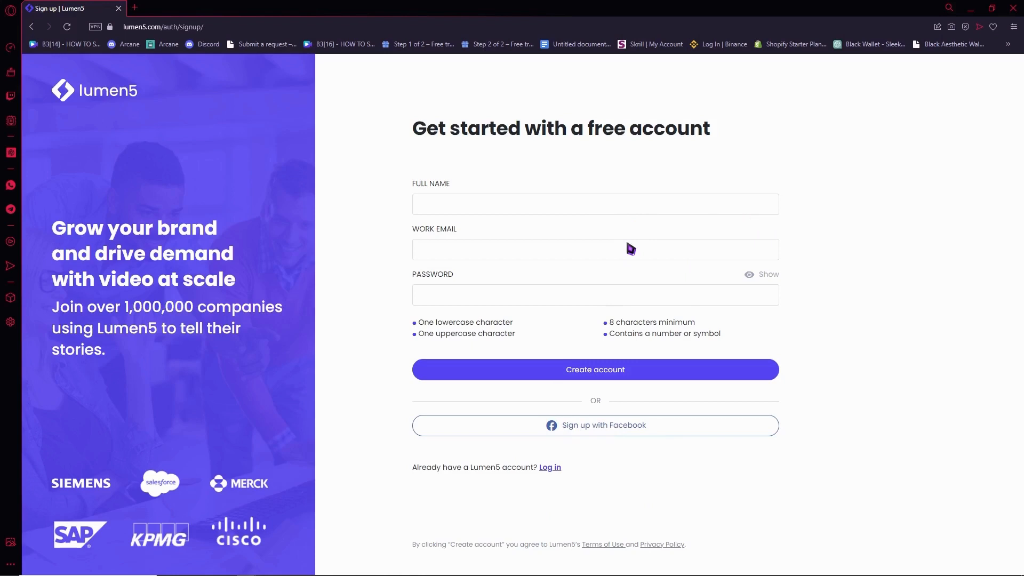
{"action": "mouse_move", "coordinate": [557, 436]}
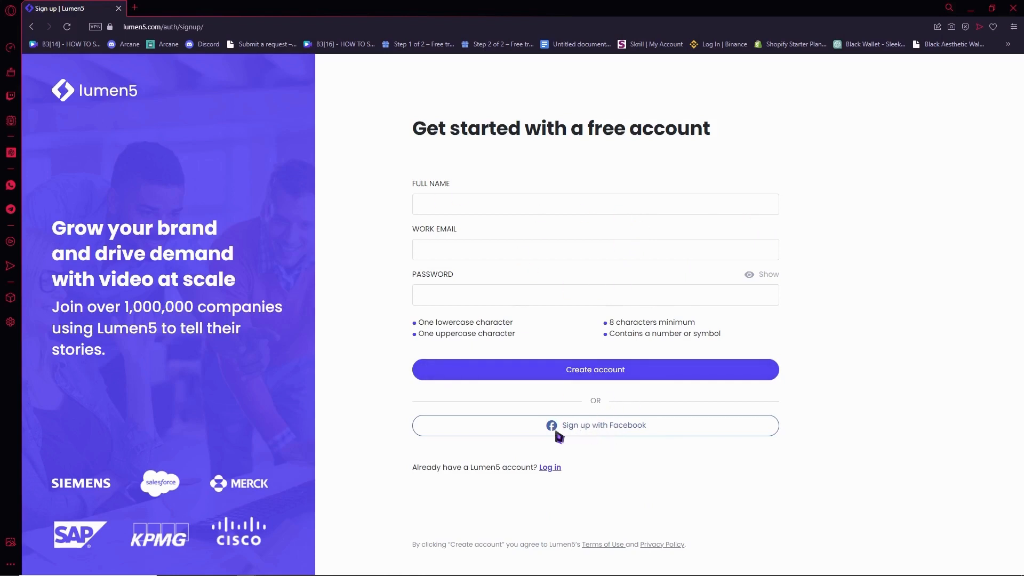
{"action": "mouse_move", "coordinate": [534, 286]}
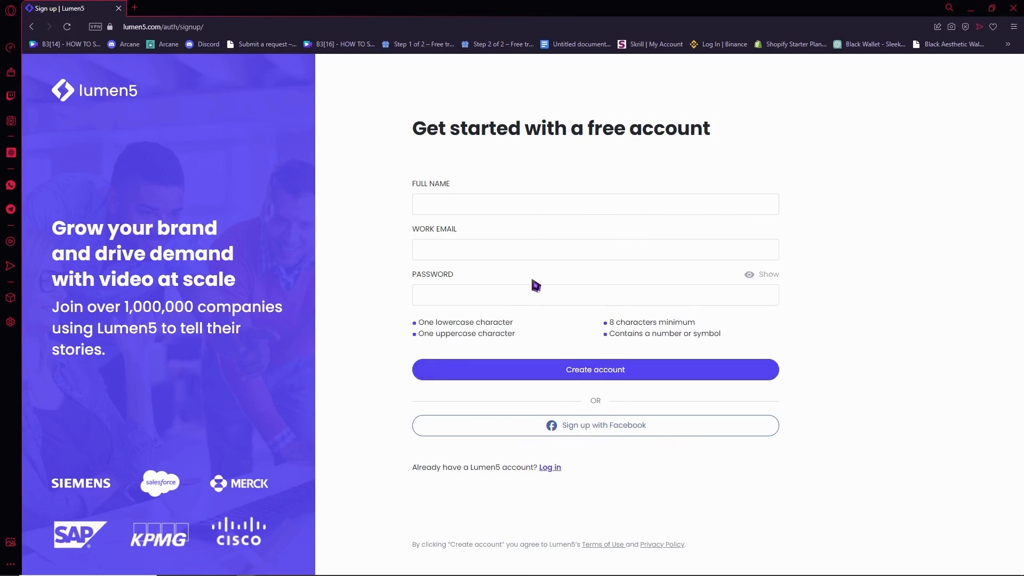
{"action": "mouse_move", "coordinate": [534, 286]}
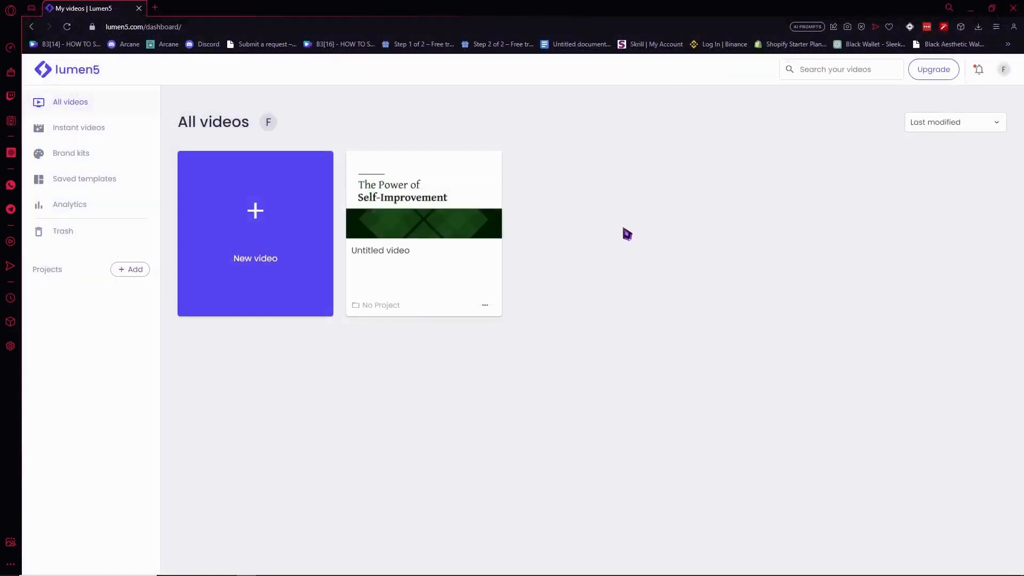
{"action": "mouse_move", "coordinate": [594, 226]}
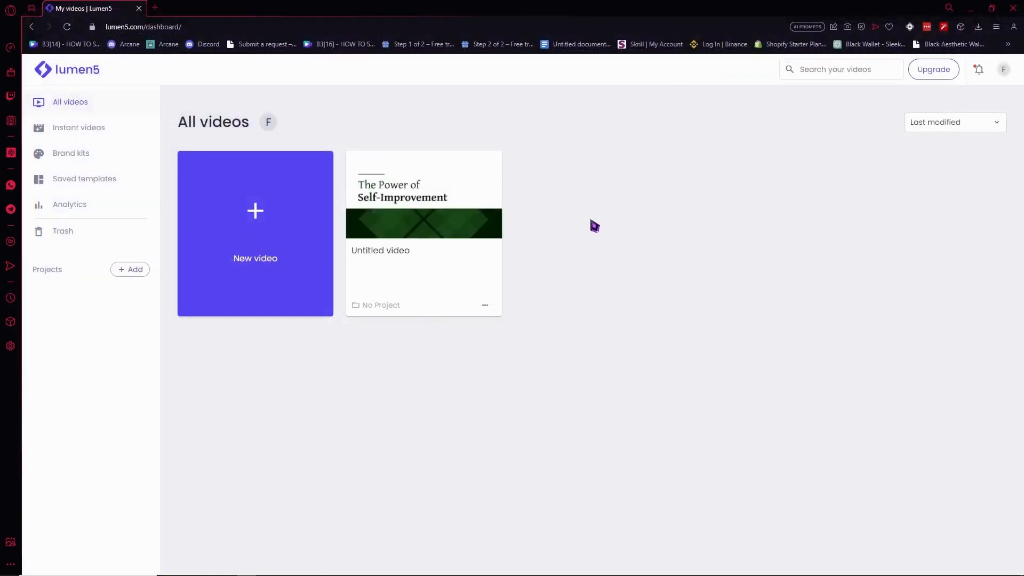
{"action": "mouse_move", "coordinate": [601, 233]}
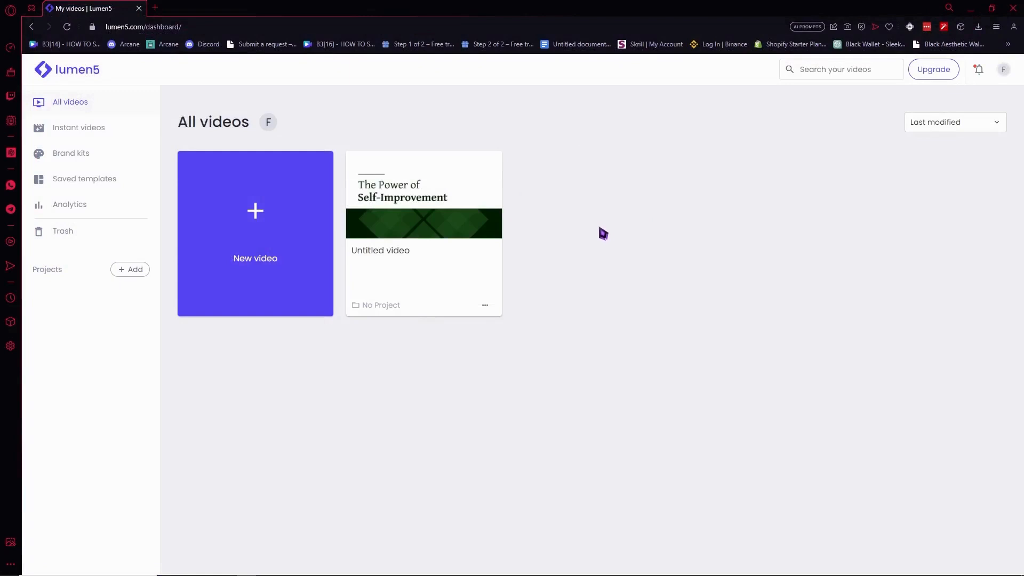
{"action": "mouse_move", "coordinate": [437, 346]}
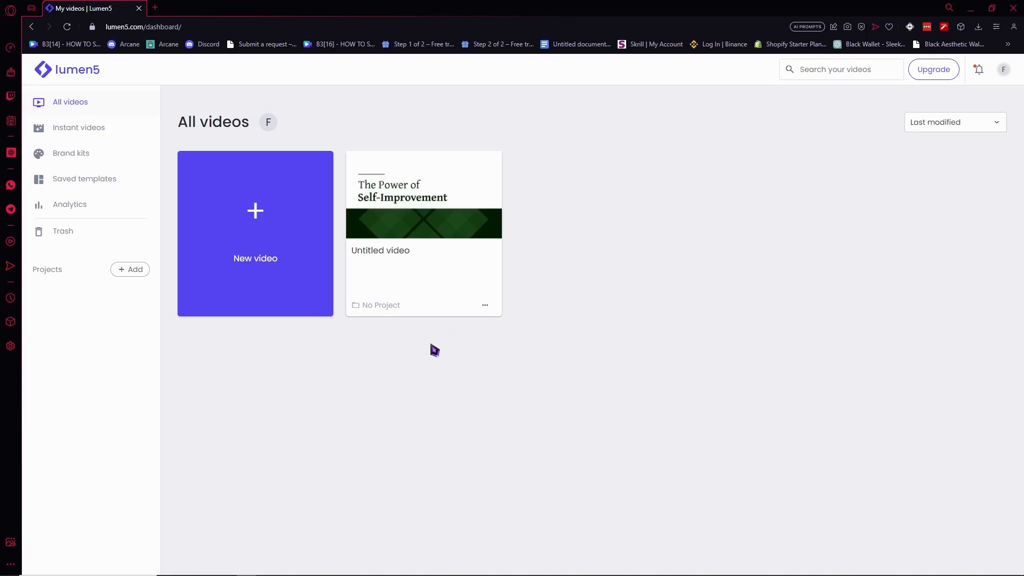
{"action": "mouse_move", "coordinate": [548, 380]}
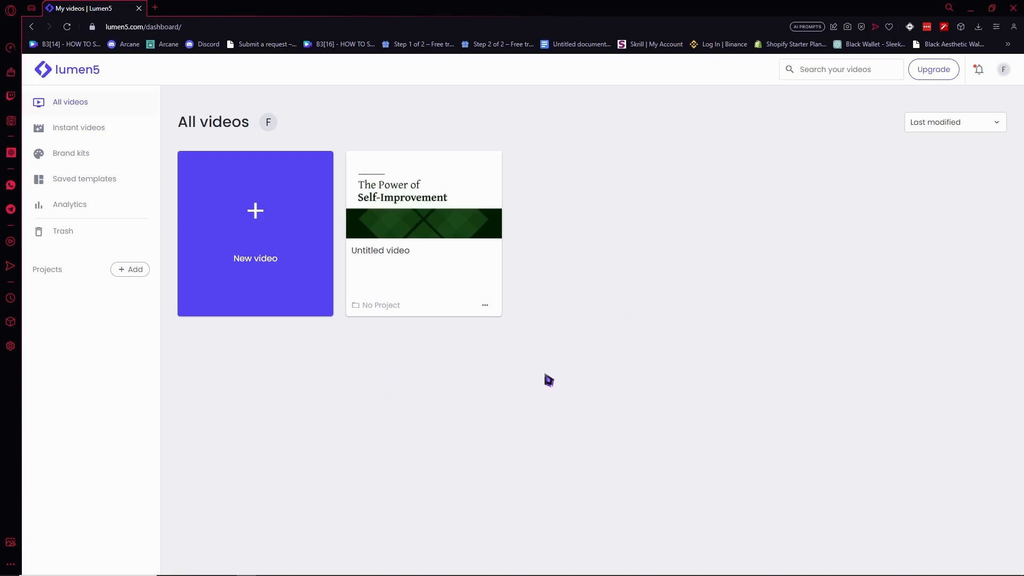
{"action": "mouse_move", "coordinate": [295, 385]}
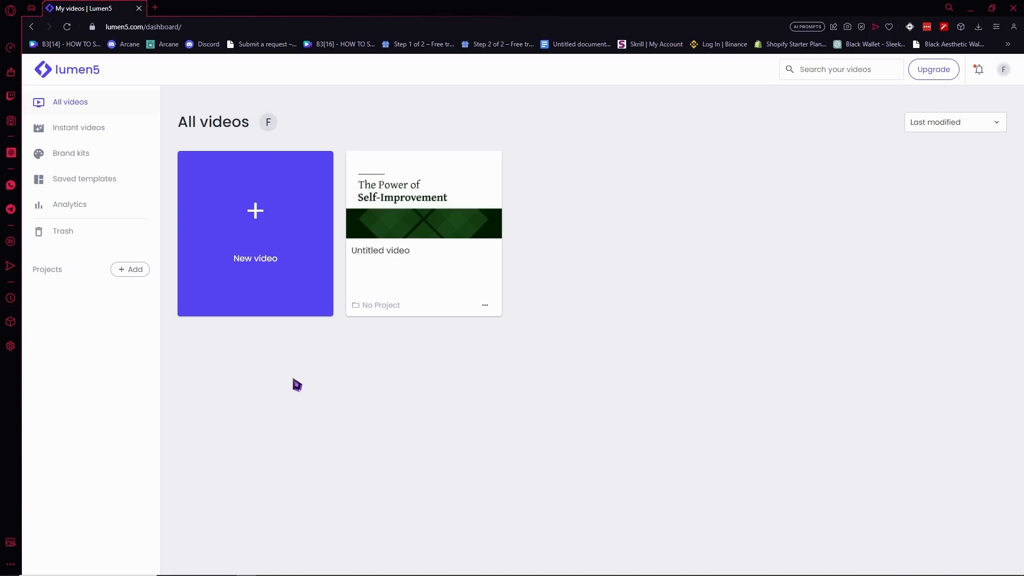
Start a new video project from the All videos dashboard
{"action": "left_click", "coordinate": [254, 228]}
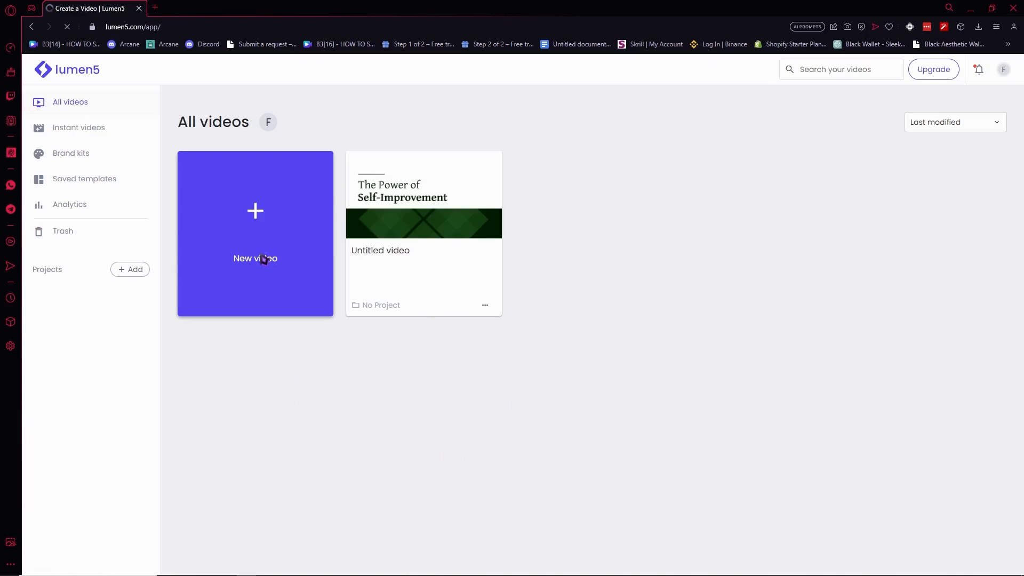
Preview the Curly template, switch it to the 9:16 Instagram Story format and use it
{"action": "left_click", "coordinate": [254, 233]}
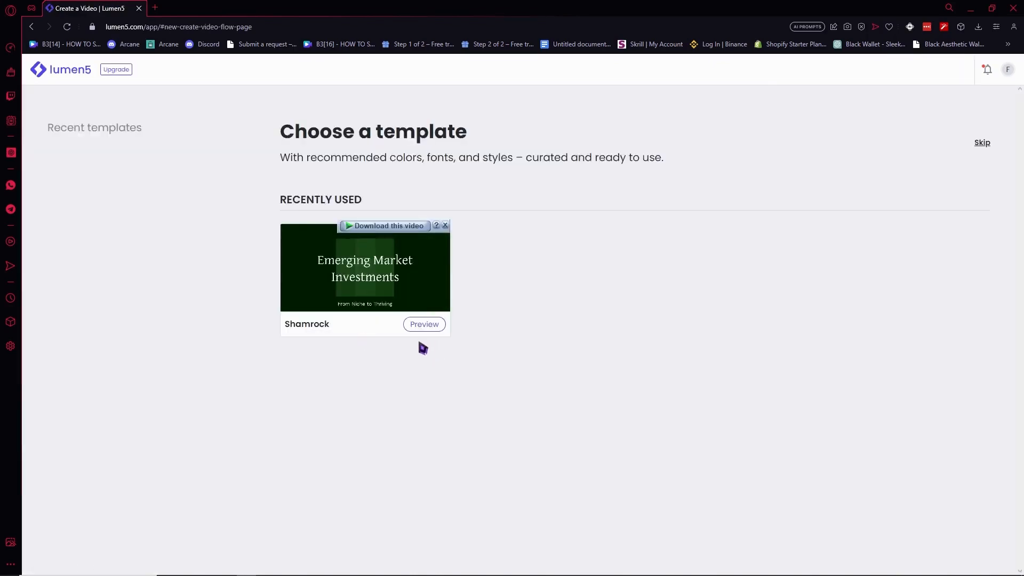
{"action": "scroll", "scroll_direction": "down", "scroll_amount": 3}
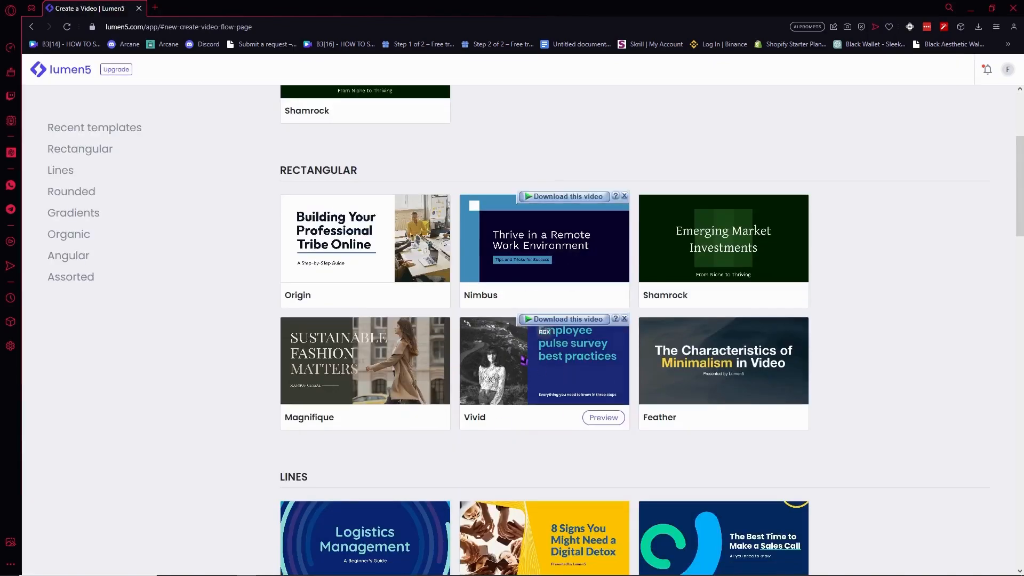
{"action": "mouse_move", "coordinate": [365, 362]}
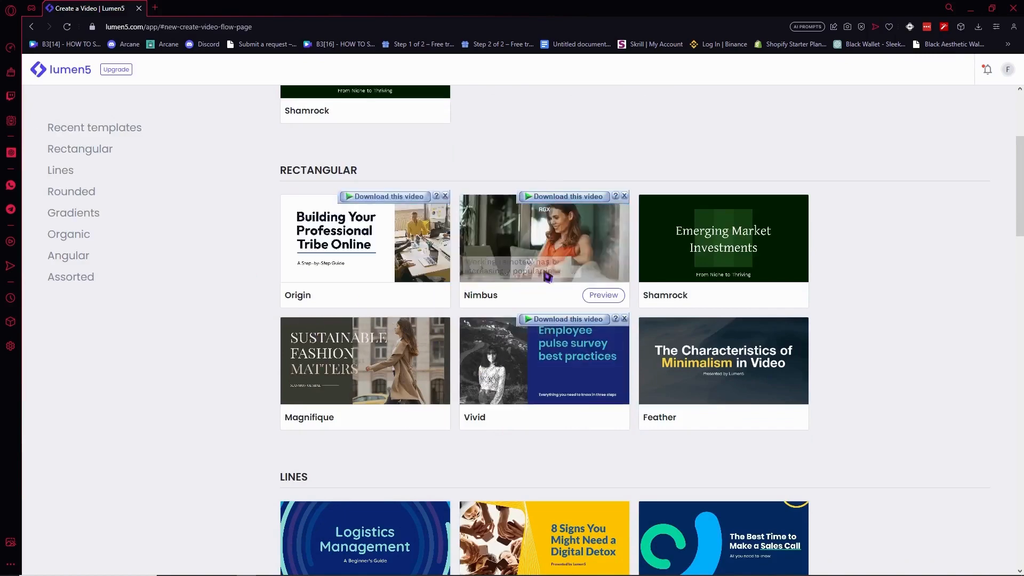
{"action": "scroll", "scroll_direction": "down", "scroll_amount": 3}
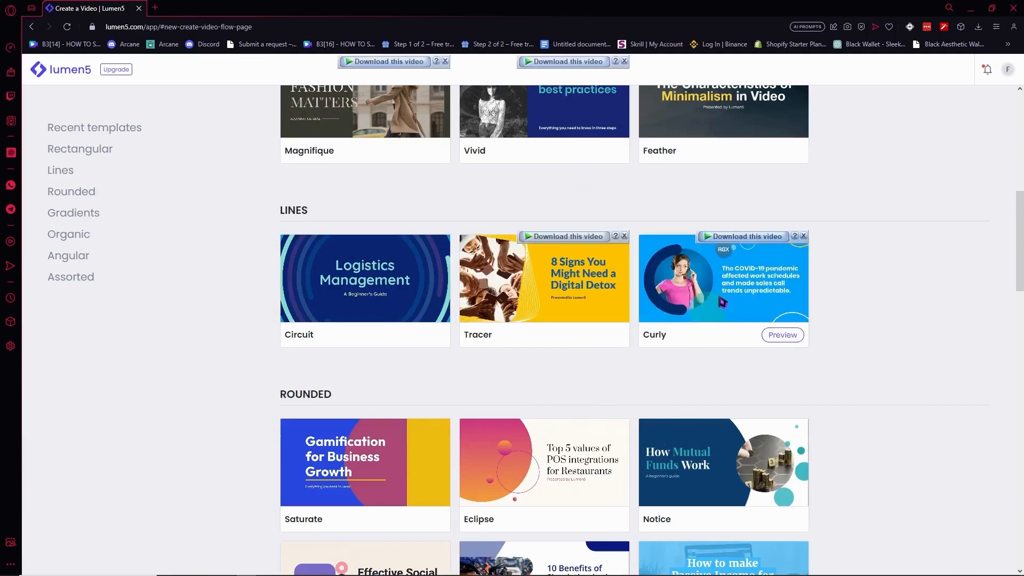
{"action": "left_click", "coordinate": [782, 334]}
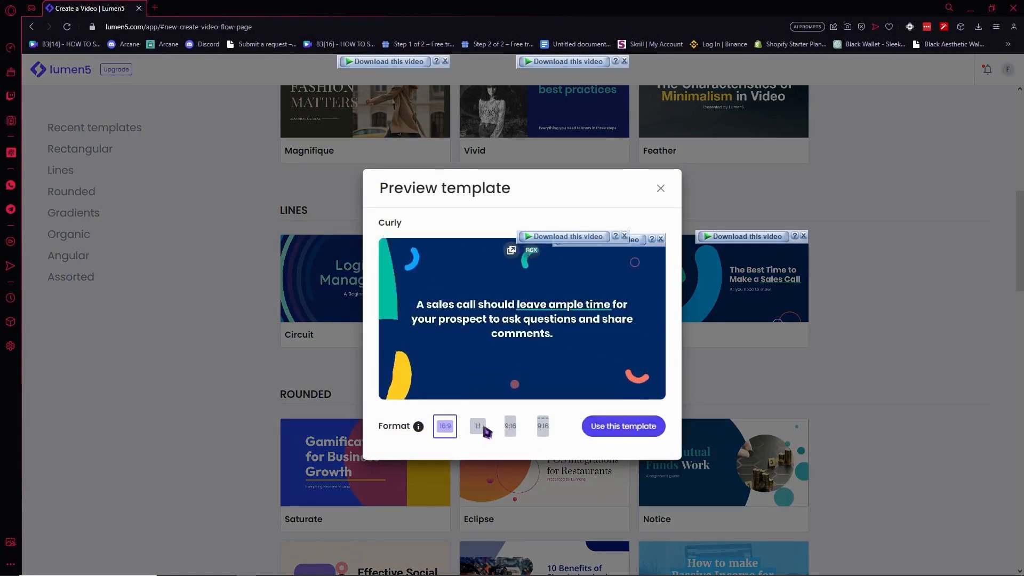
{"action": "left_click", "coordinate": [542, 426]}
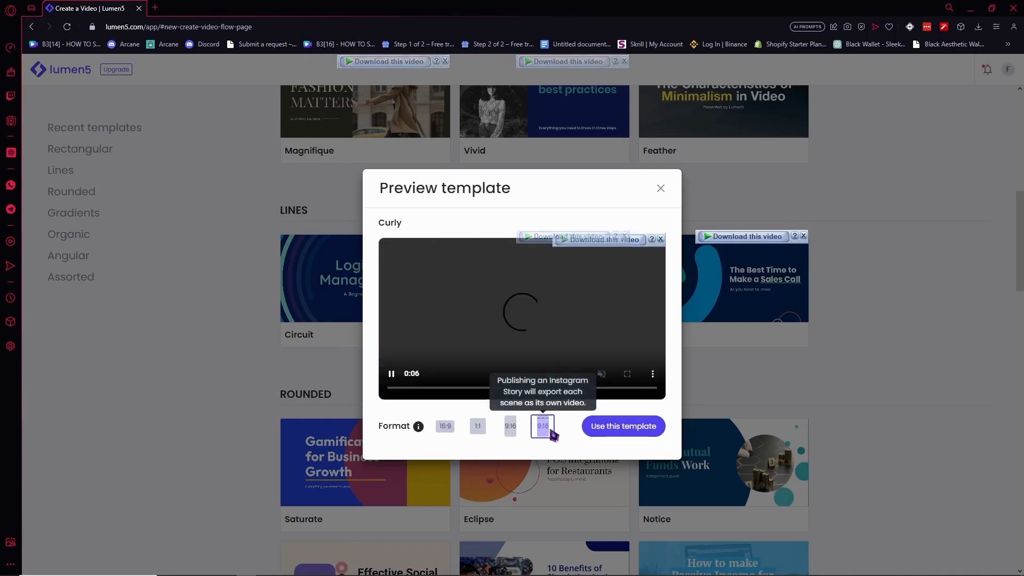
{"action": "left_click", "coordinate": [542, 426]}
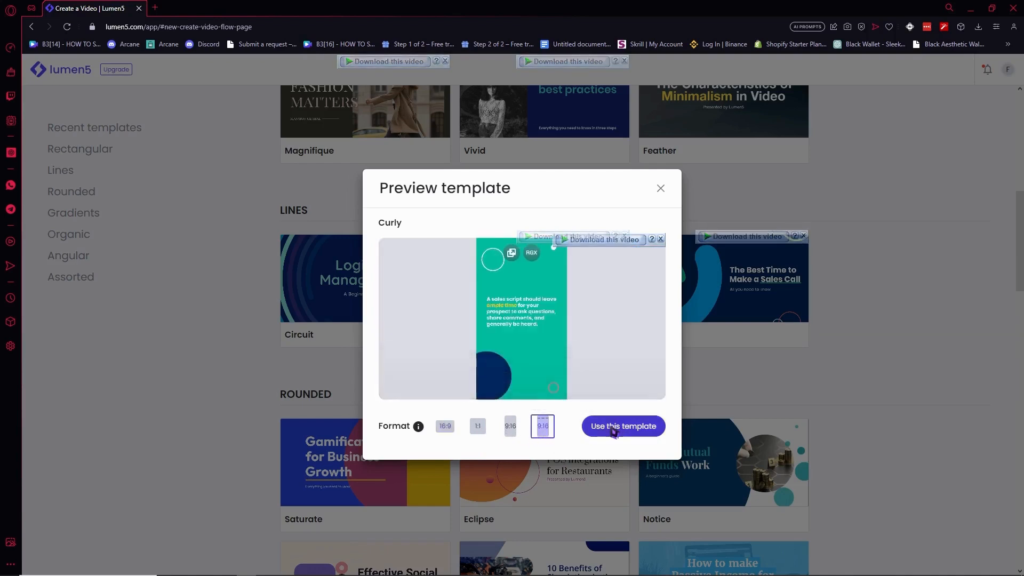
{"action": "left_click", "coordinate": [622, 426]}
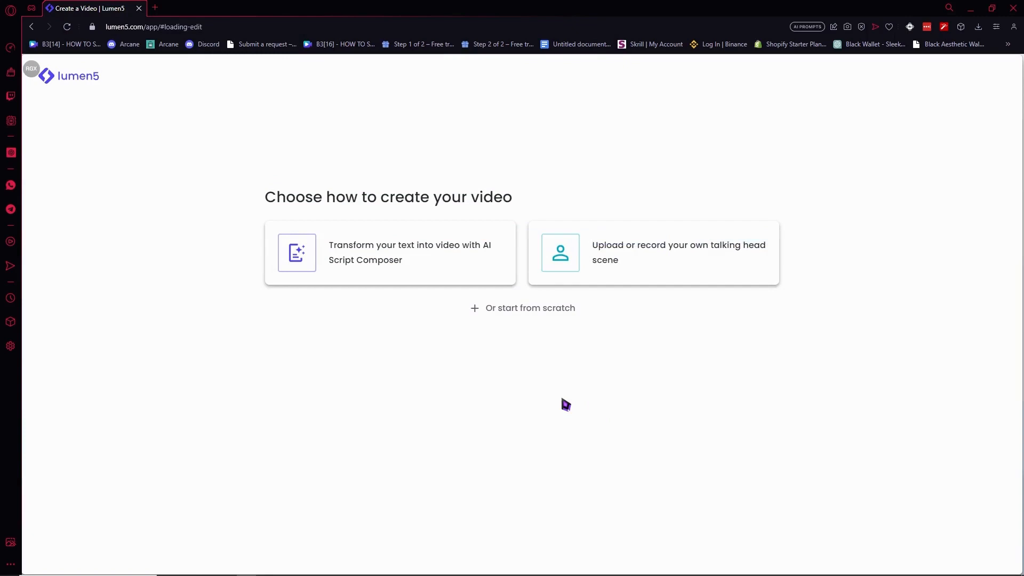
{"action": "mouse_move", "coordinate": [366, 262]}
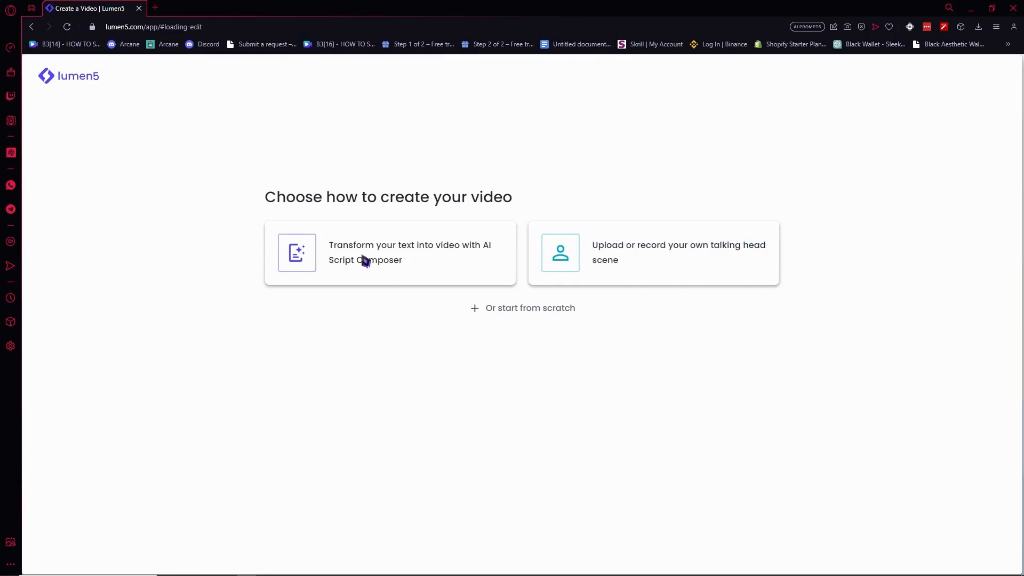
{"action": "mouse_move", "coordinate": [443, 258]}
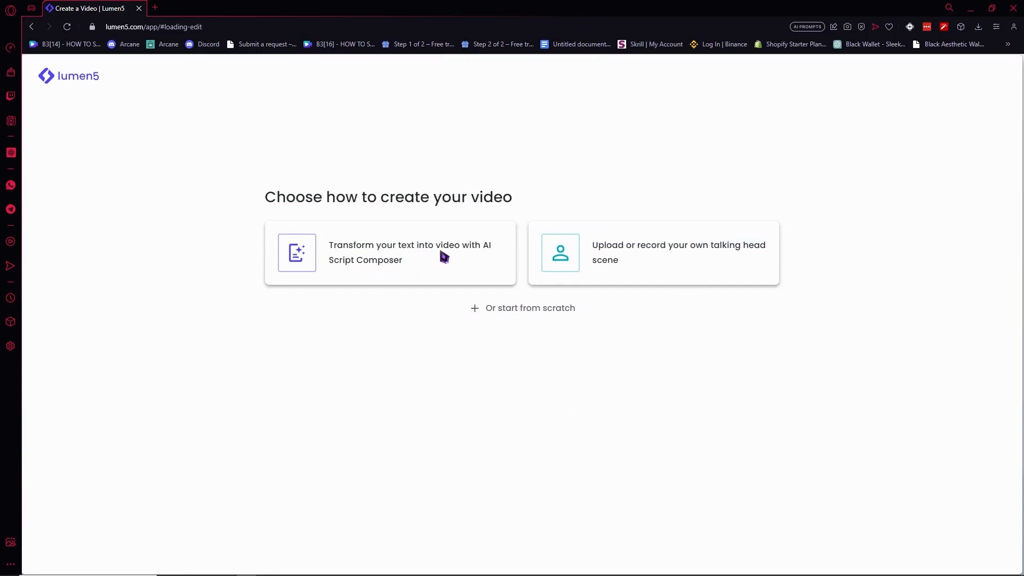
{"action": "mouse_move", "coordinate": [417, 272]}
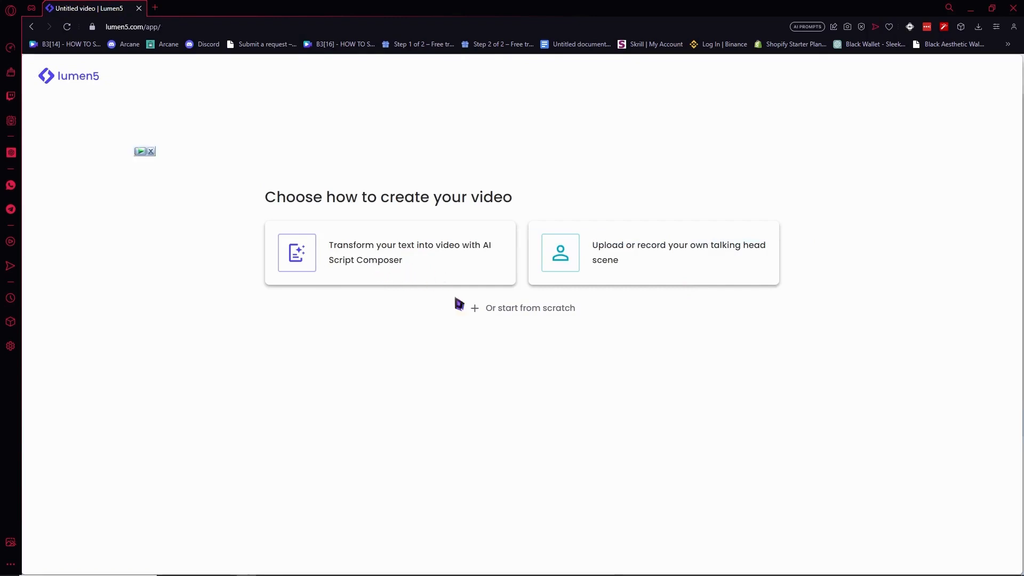
{"action": "mouse_move", "coordinate": [381, 266]}
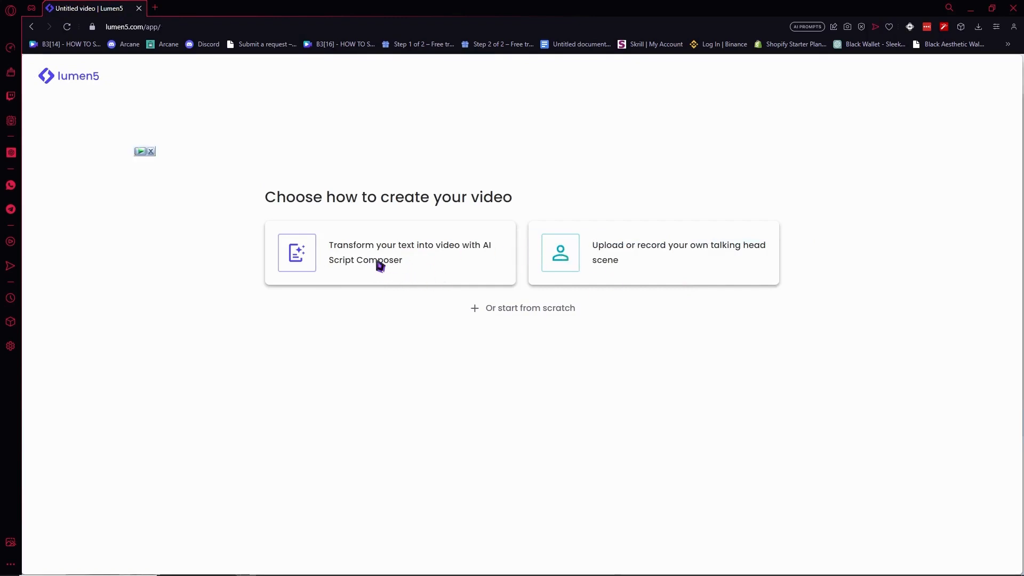
Choose 'Transform your text into video with AI Script Composer'
{"action": "left_click", "coordinate": [389, 252]}
{"action": "type", "text": "c"}
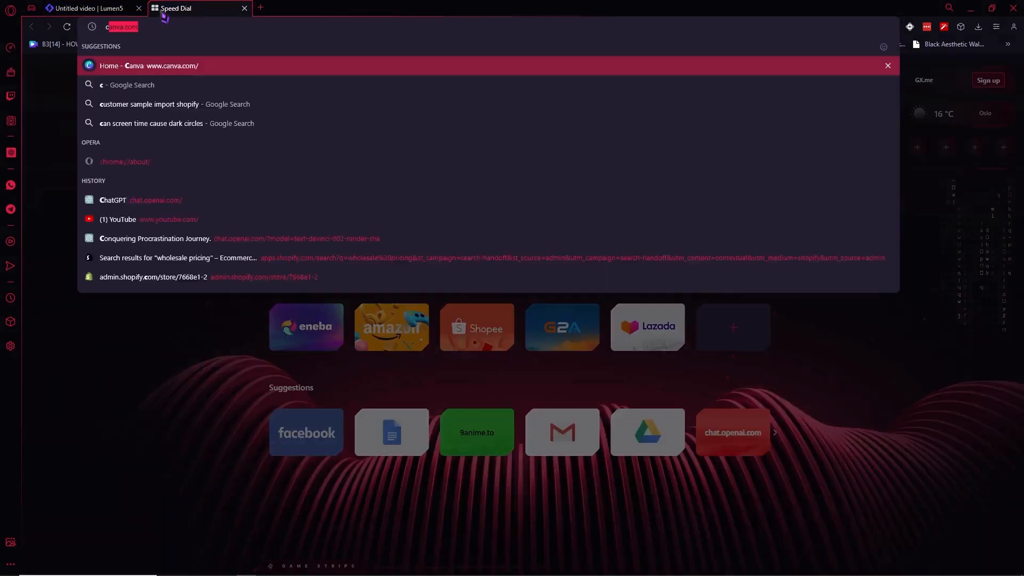
Ask ChatGPT for 2 paragraphs of 4 sentences each about procrastination and how to solve it
{"action": "left_click", "coordinate": [112, 199]}
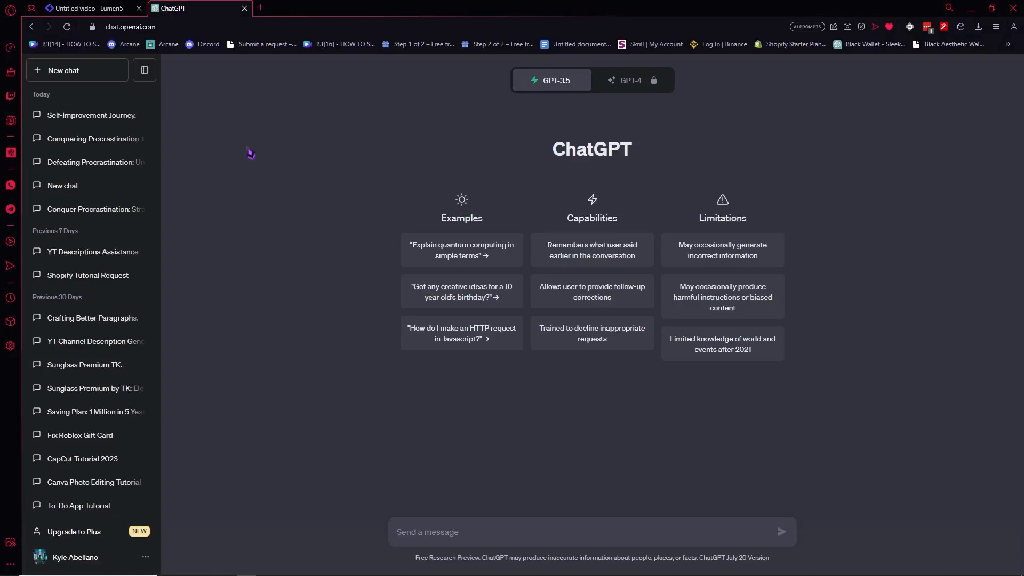
{"action": "type", "text": "give me"}
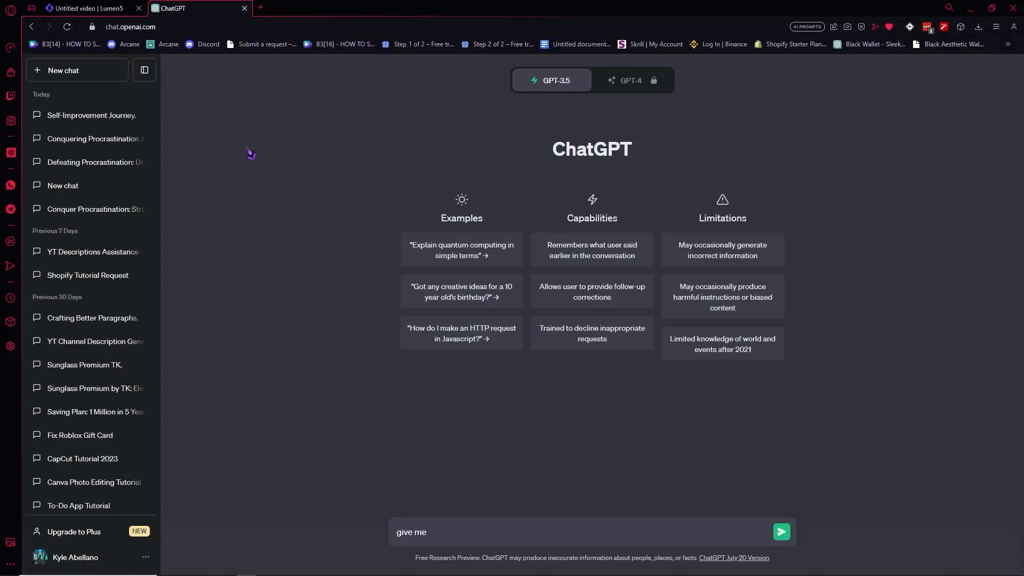
{"action": "type", "text": "2 paragra"}
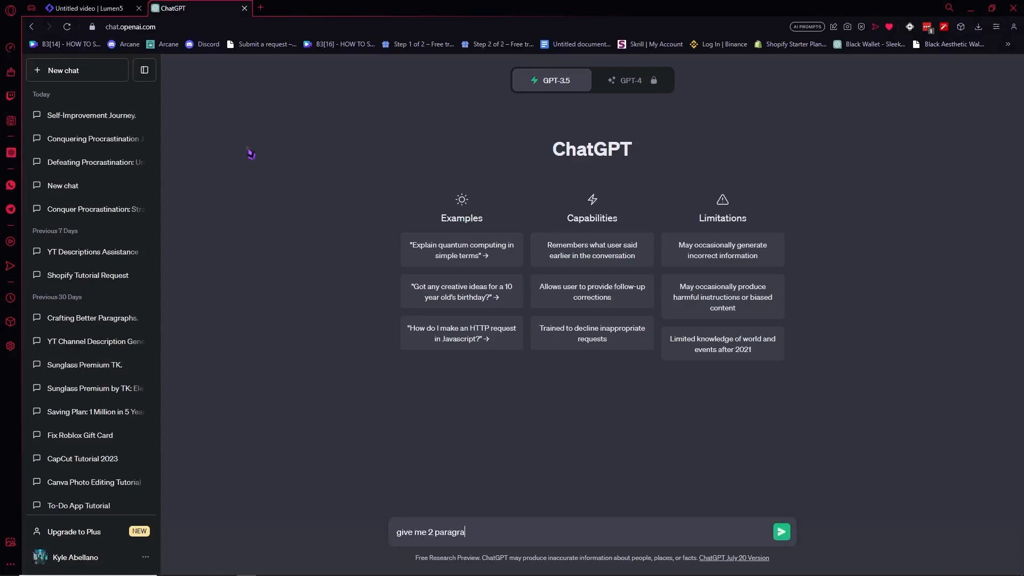
{"action": "type", "text": "ph with"}
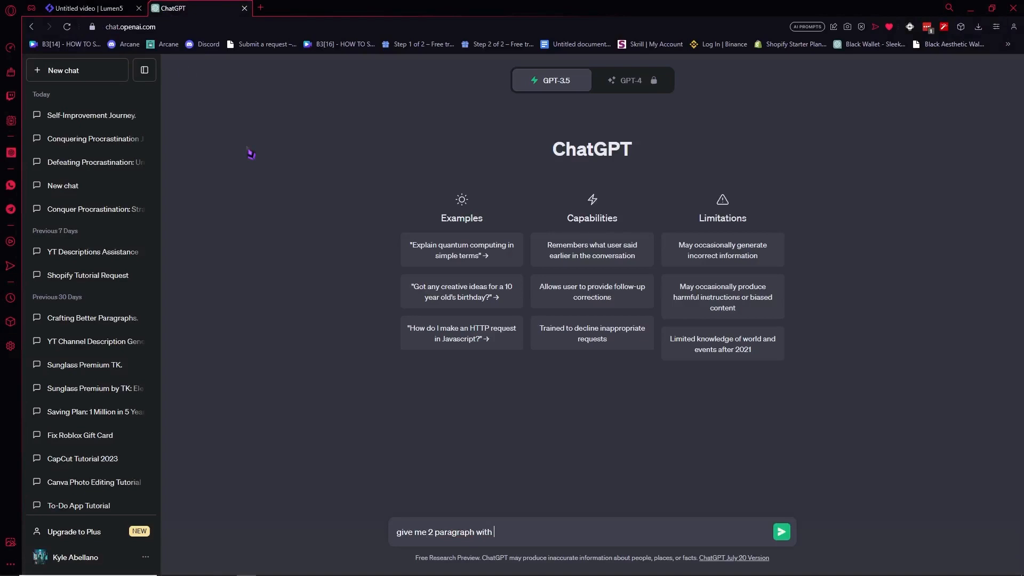
{"action": "type", "text": "4 sentences eac"}
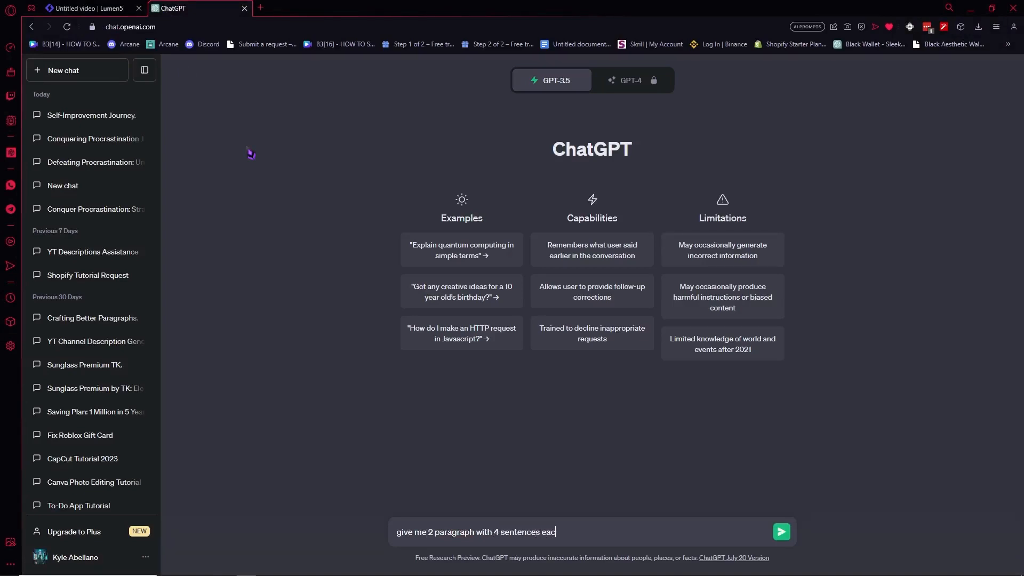
{"action": "type", "text": "about"}
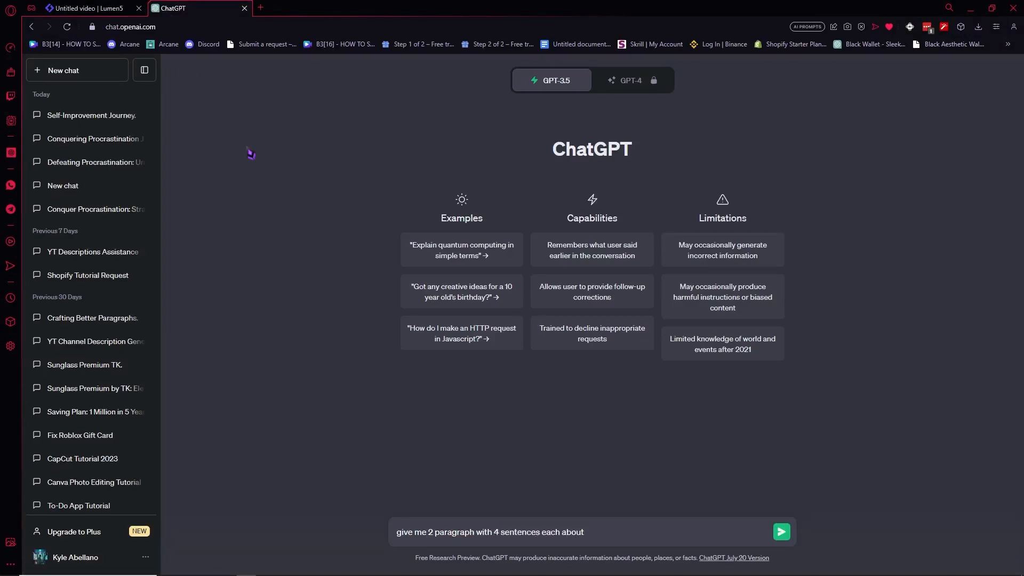
{"action": "type", "text": "procrasi"}
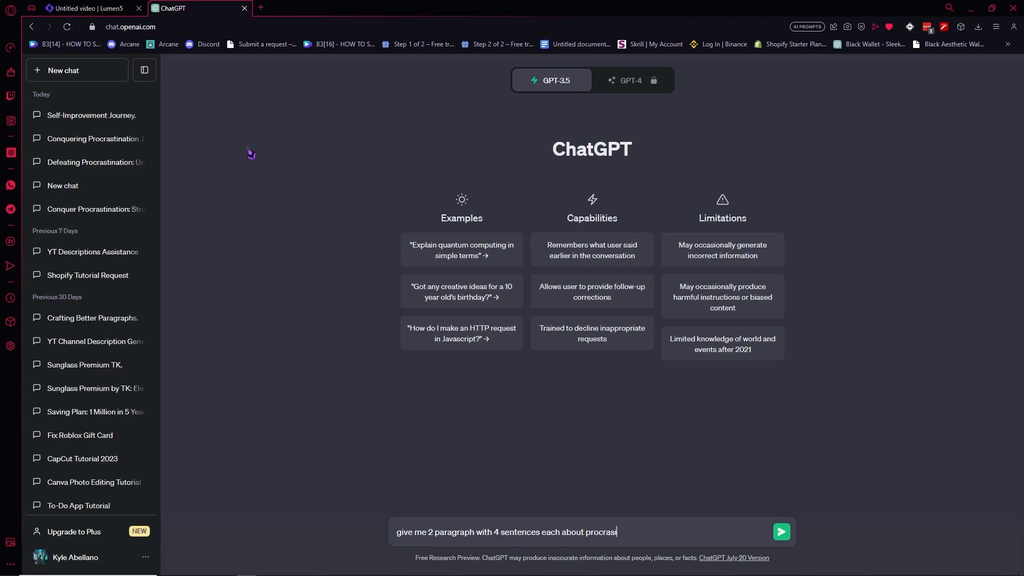
{"action": "type", "text": "tination"}
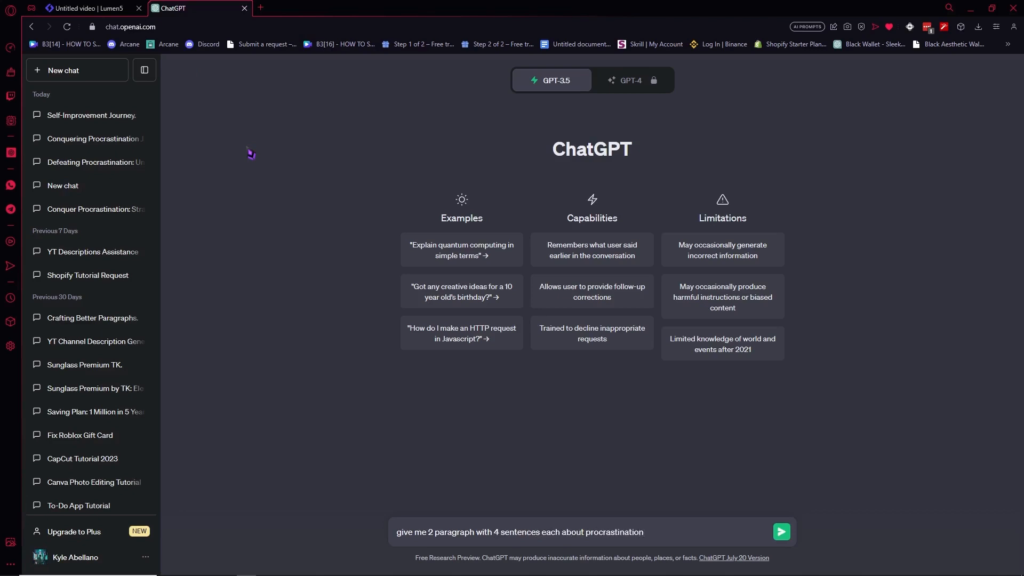
{"action": "type", "text": "how ot so"}
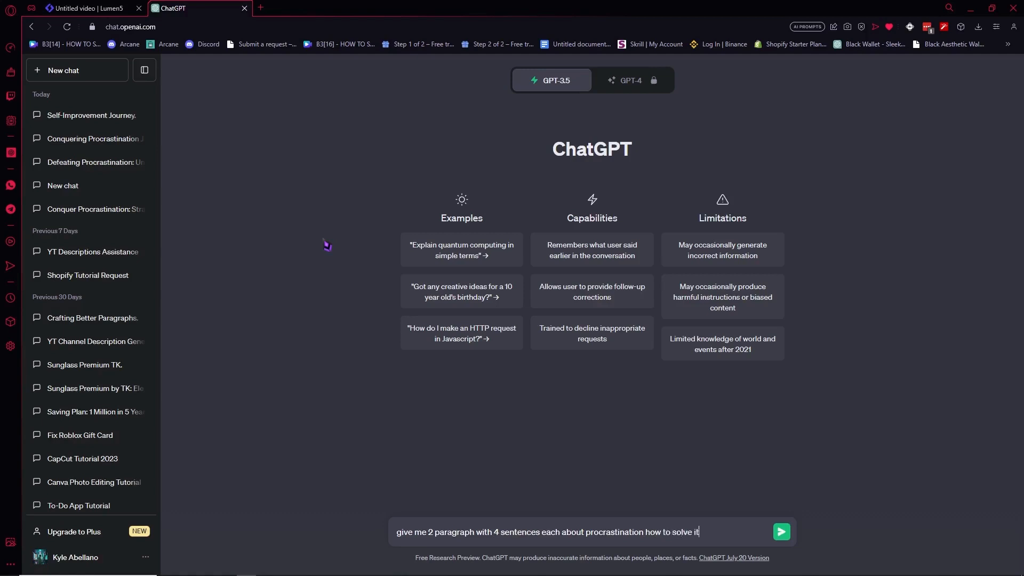
{"action": "left_click", "coordinate": [781, 531]}
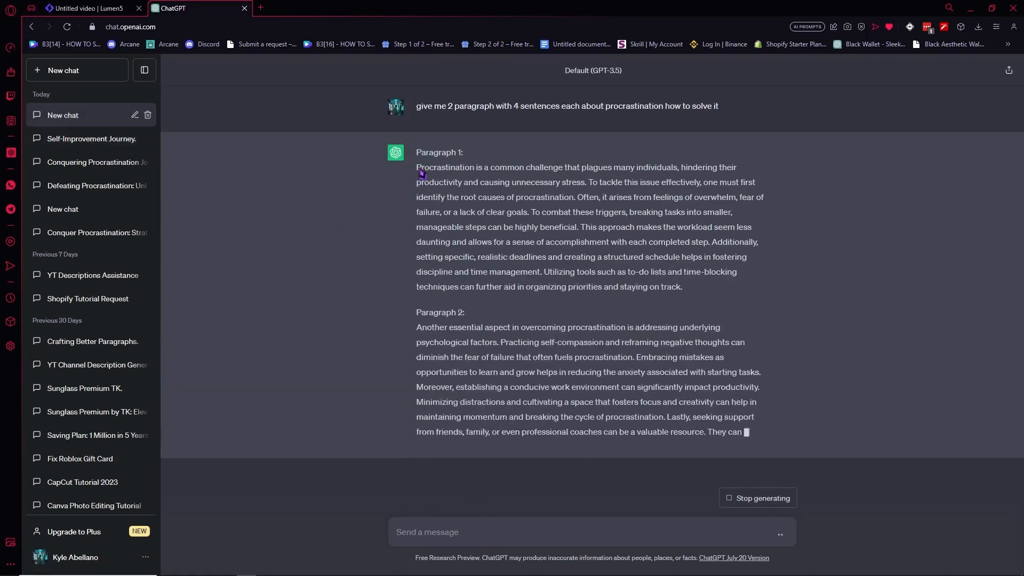
Copy ChatGPT's two procrastination paragraphs and paste them into Lumen5's written content box
{"action": "left_click", "coordinate": [85, 8]}
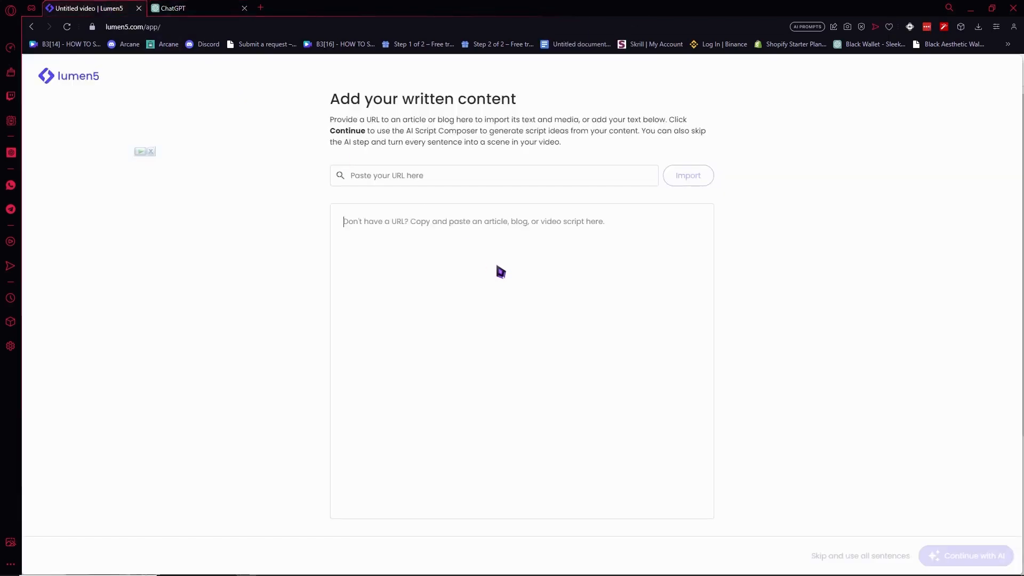
{"action": "left_click", "coordinate": [174, 8]}
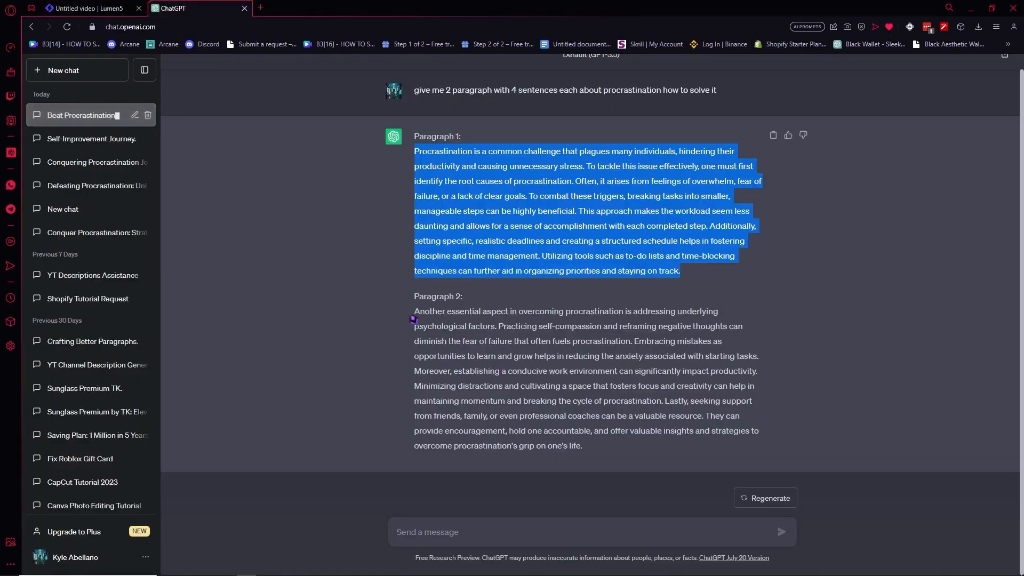
{"action": "left_click", "coordinate": [85, 7]}
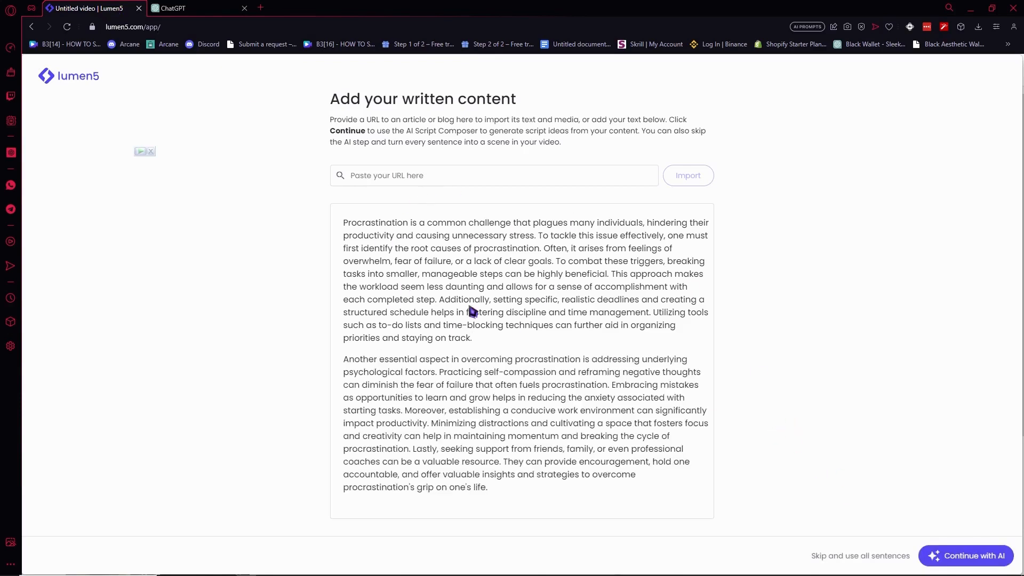
Continue with AI to generate script options from the pasted procrastination text
{"action": "left_click", "coordinate": [966, 556]}
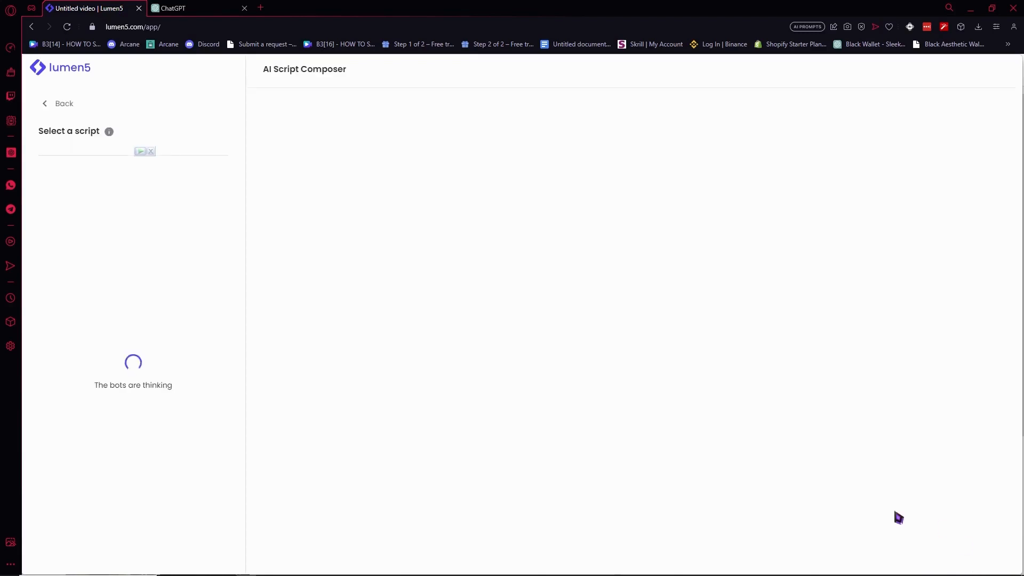
{"action": "mouse_move", "coordinate": [548, 390]}
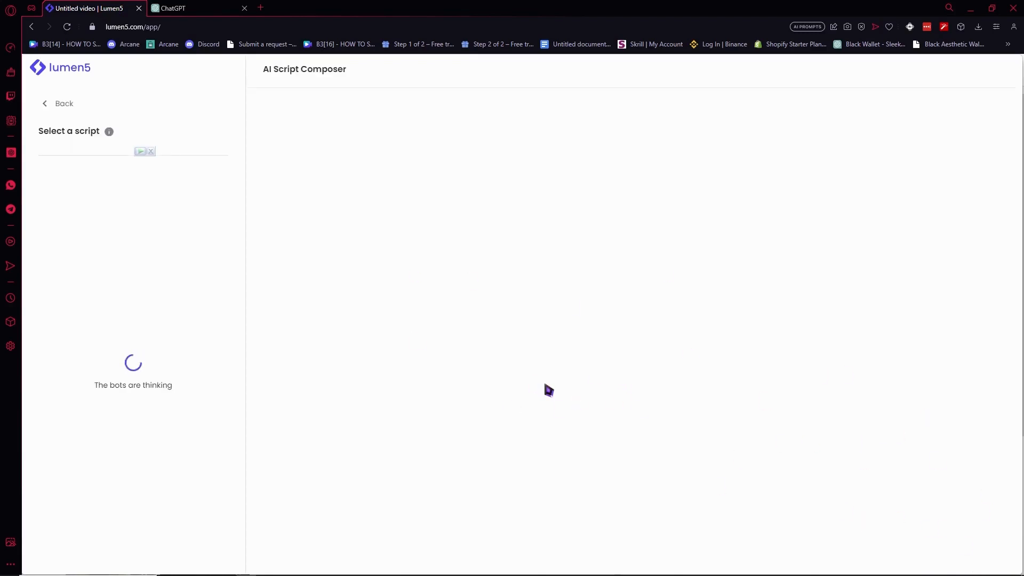
{"action": "mouse_move", "coordinate": [230, 355]}
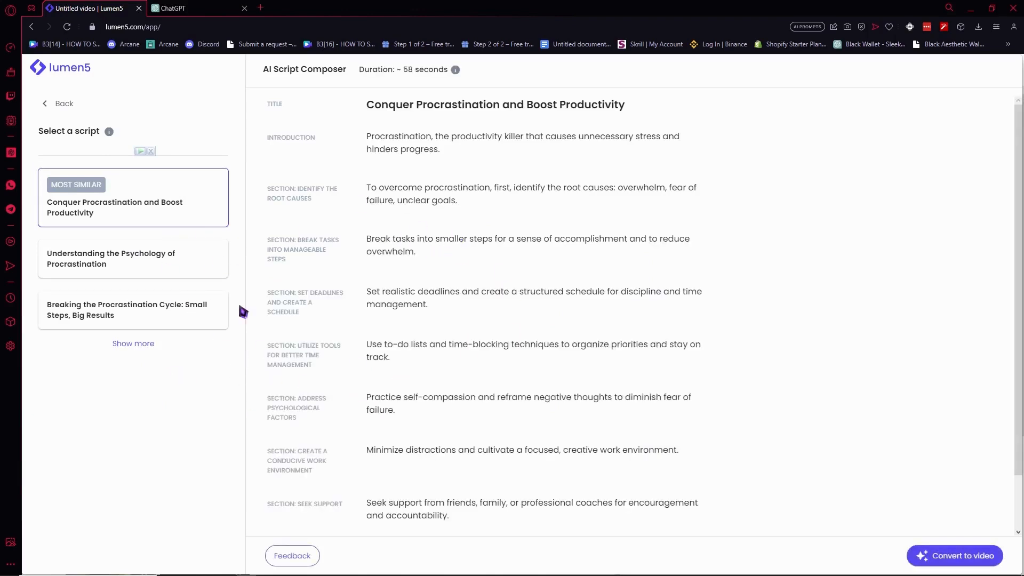
{"action": "mouse_move", "coordinate": [459, 218]}
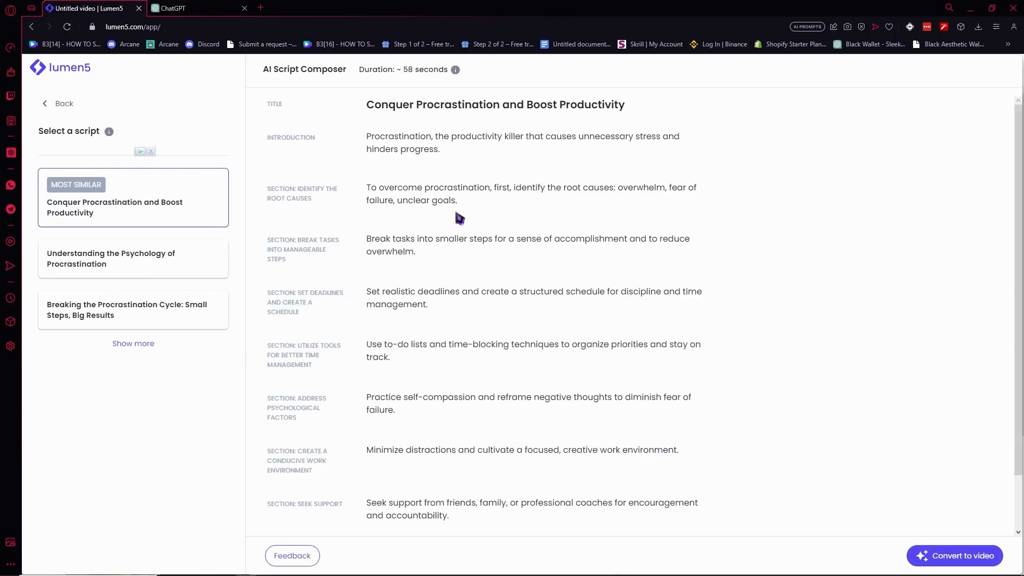
{"action": "mouse_move", "coordinate": [403, 220]}
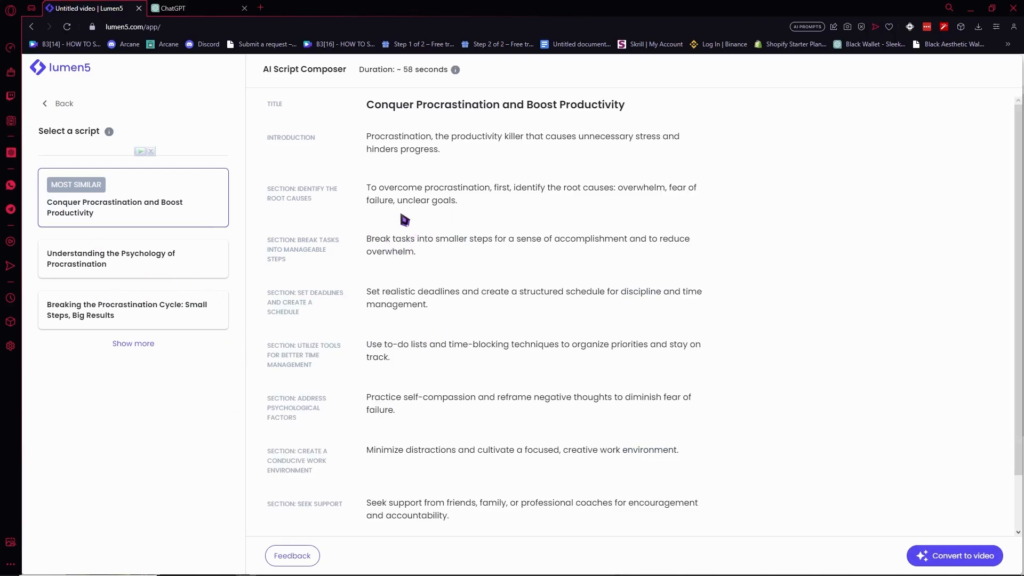
{"action": "mouse_move", "coordinate": [450, 357]}
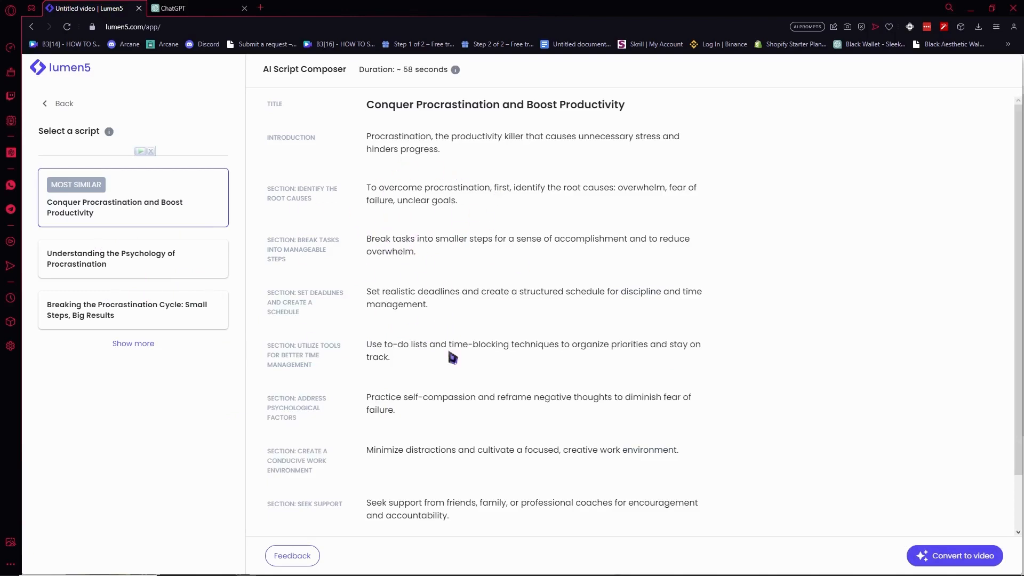
{"action": "mouse_move", "coordinate": [966, 565]}
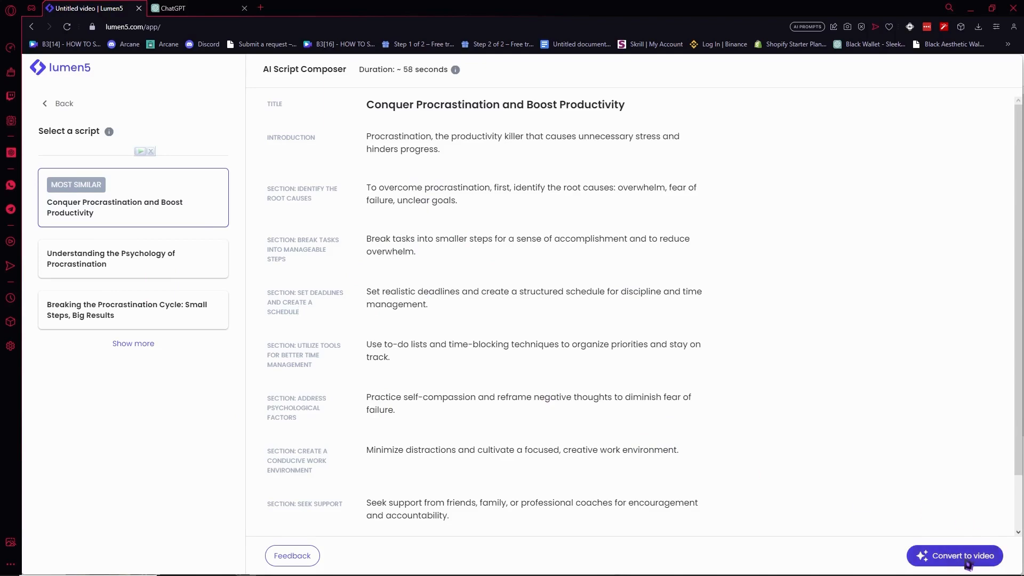
Convert the Conquer Procrastination script into a video and view the generated title scene
{"action": "left_click", "coordinate": [954, 556]}
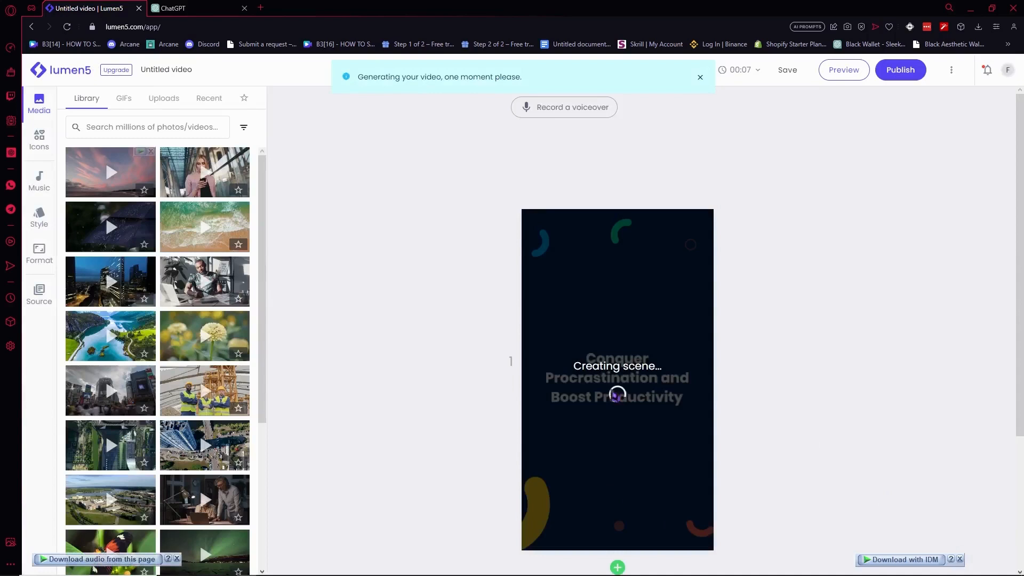
{"action": "scroll", "scroll_direction": "down", "scroll_amount": 3}
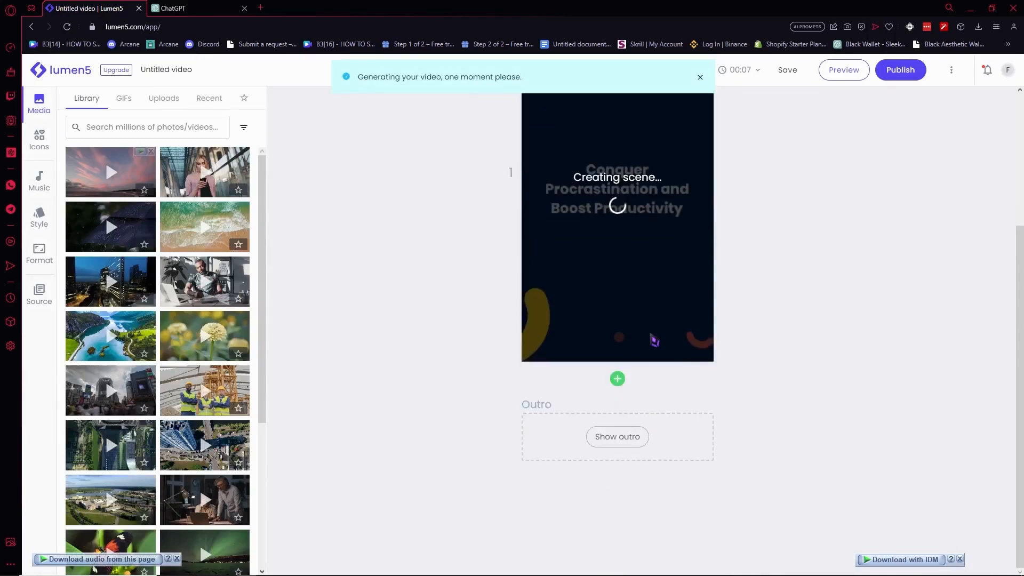
{"action": "scroll", "scroll_direction": "down", "scroll_amount": 3}
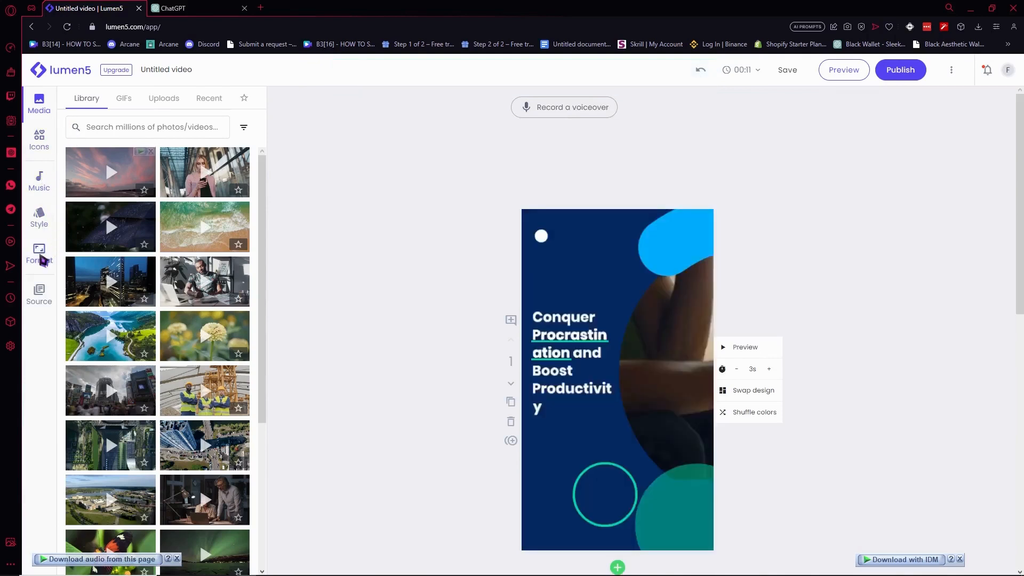
{"action": "mouse_move", "coordinate": [43, 302]}
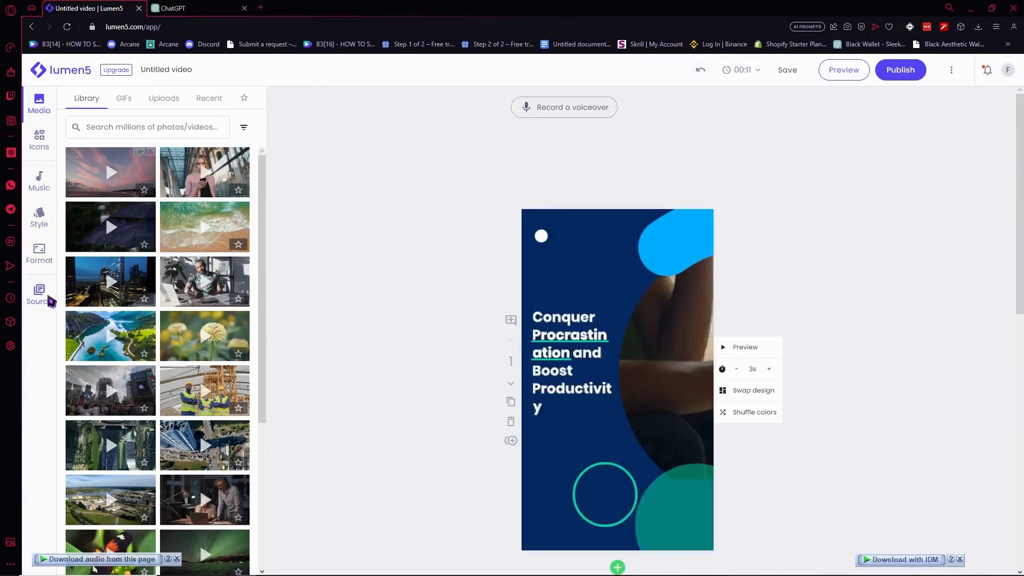
{"action": "mouse_move", "coordinate": [54, 103]}
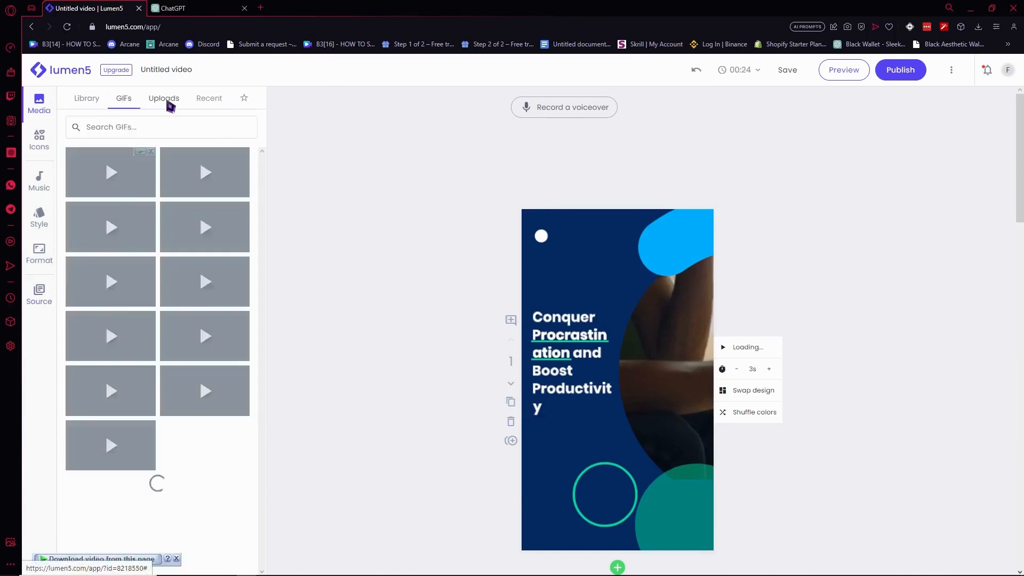
Browse the Uploads, Recent, GIFs and Library media tabs, then scroll through the Icons collection
{"action": "left_click", "coordinate": [163, 98]}
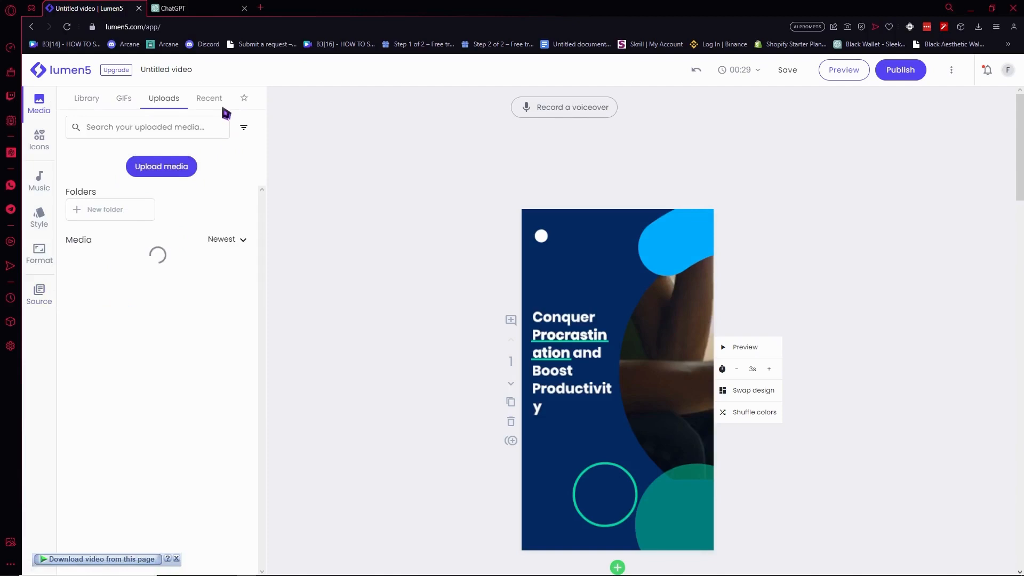
{"action": "left_click", "coordinate": [209, 98]}
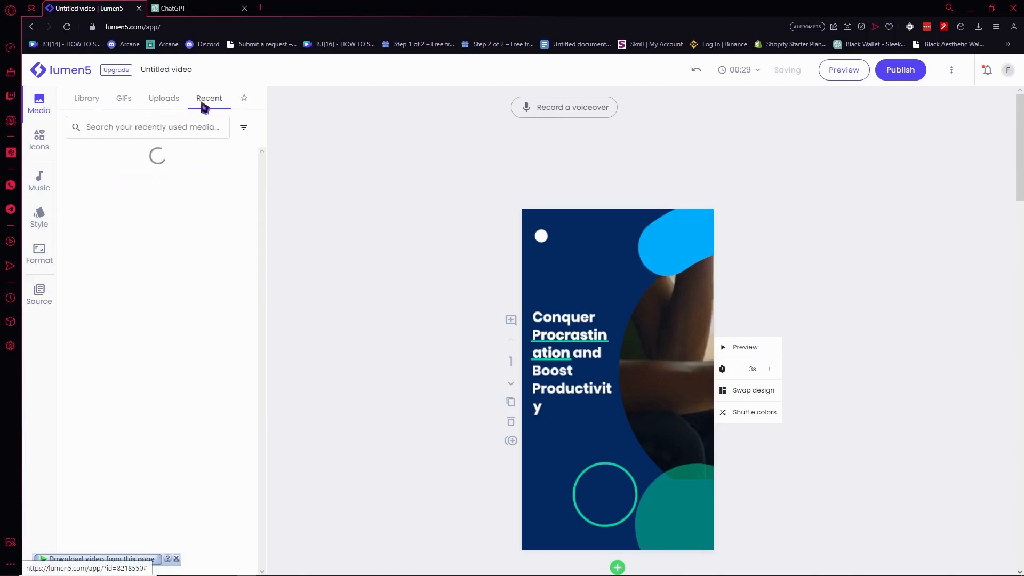
{"action": "left_click", "coordinate": [123, 98]}
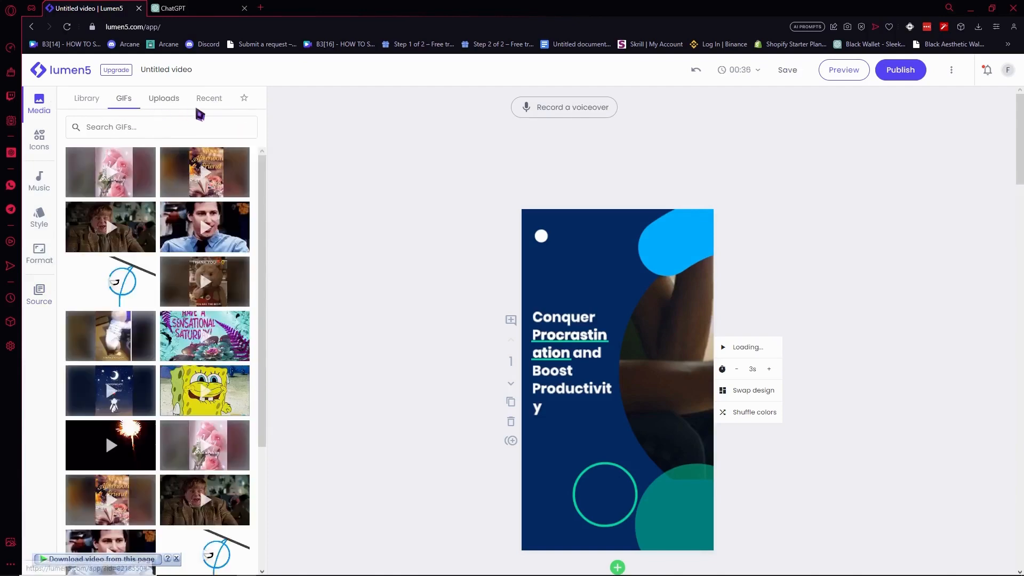
{"action": "left_click", "coordinate": [86, 98]}
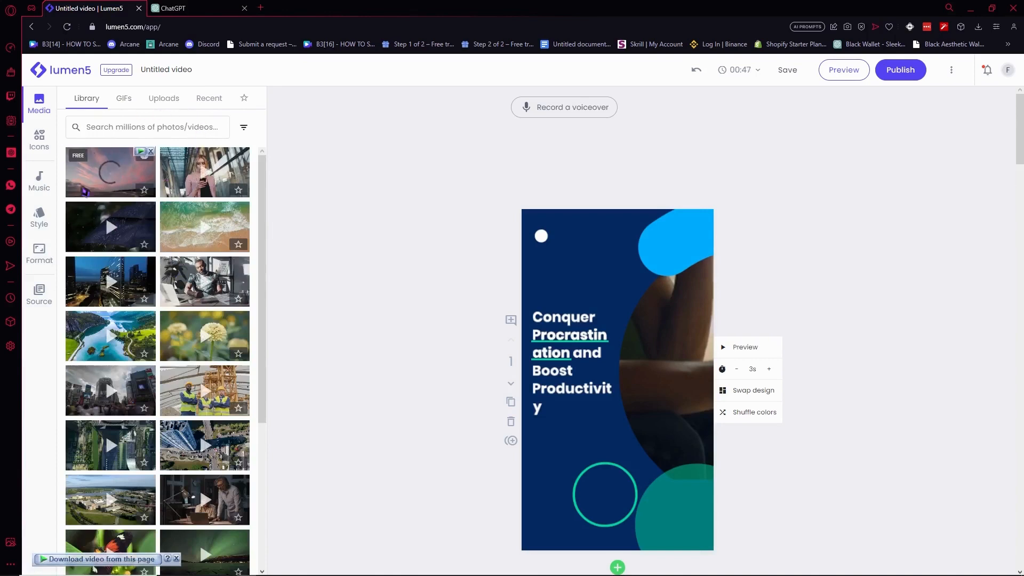
{"action": "left_click", "coordinate": [38, 138]}
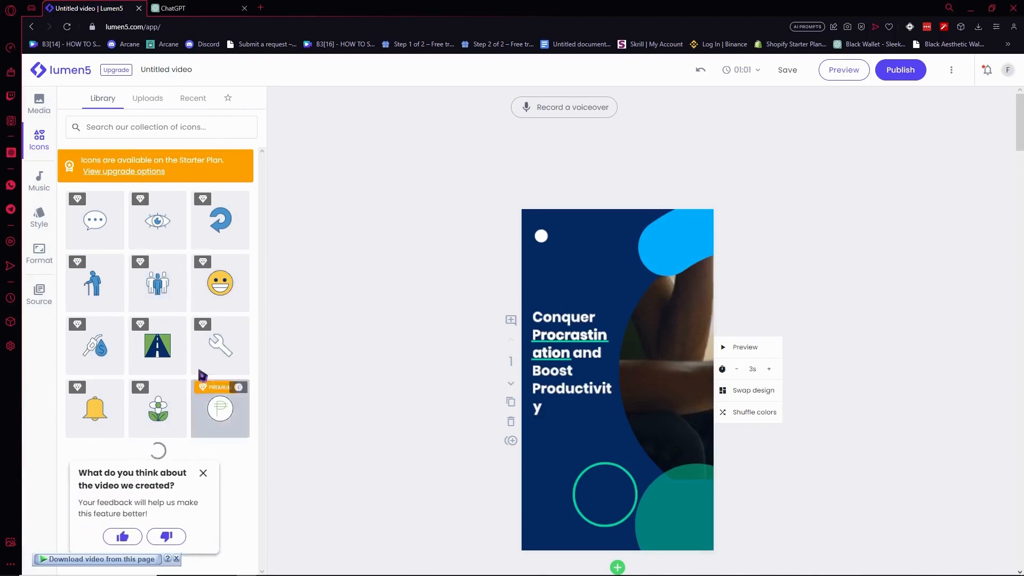
{"action": "scroll", "scroll_direction": "down", "scroll_amount": 3}
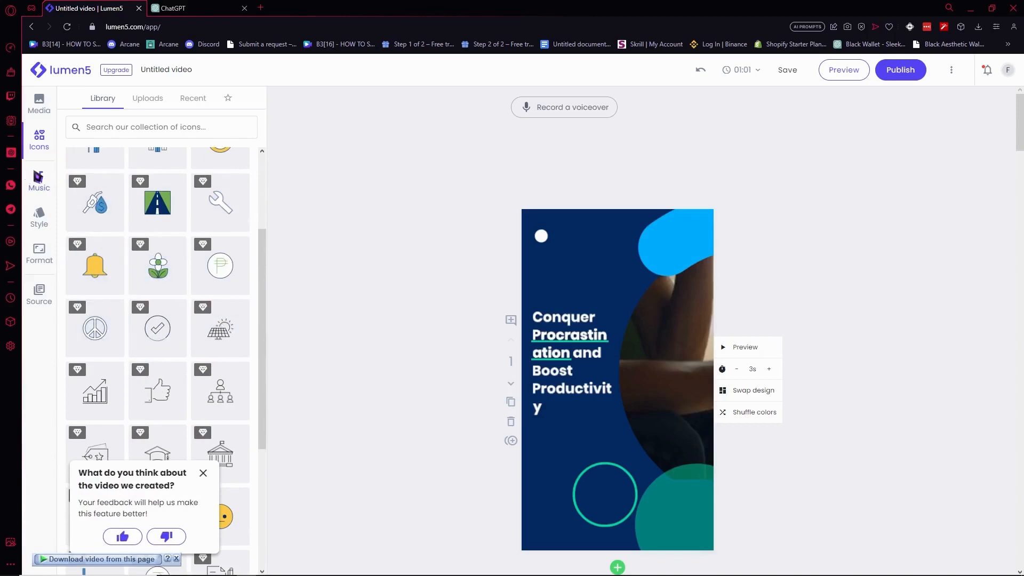
Browse through the list of background music tracks for the video
{"action": "left_click", "coordinate": [38, 181]}
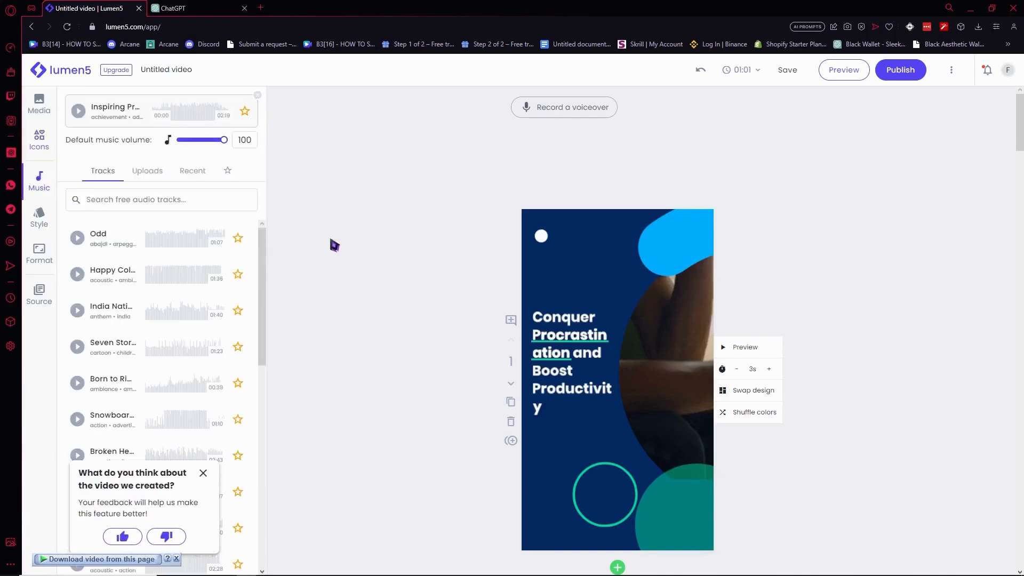
{"action": "scroll", "scroll_direction": "down", "scroll_amount": 3}
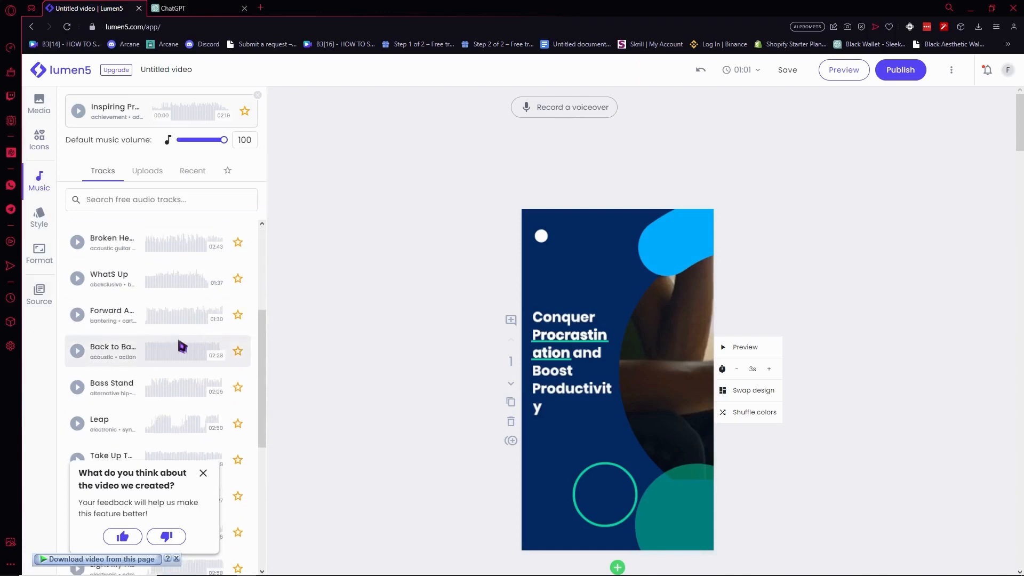
{"action": "scroll", "scroll_direction": "down", "scroll_amount": 3}
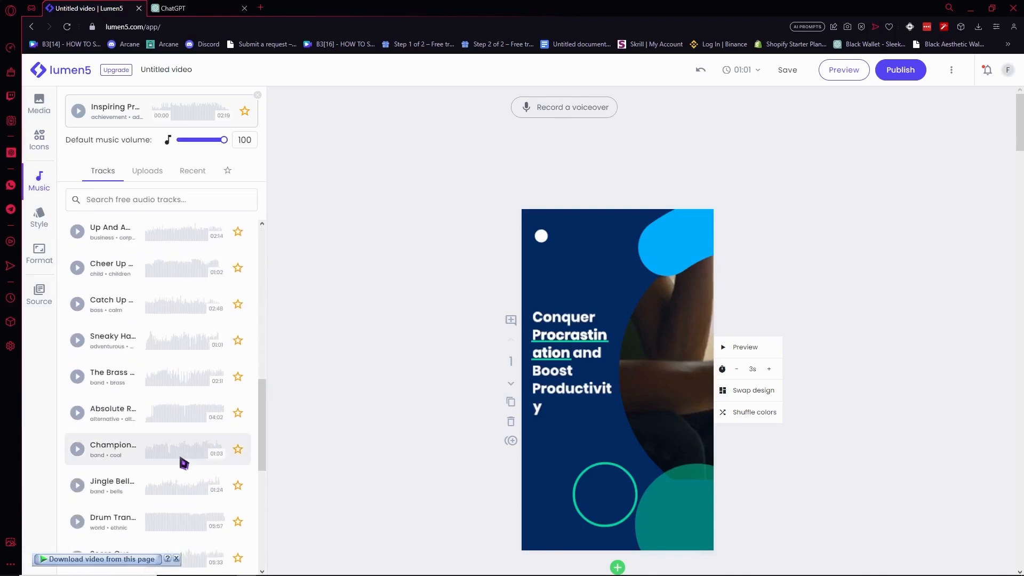
{"action": "scroll", "scroll_direction": "down", "scroll_amount": 3}
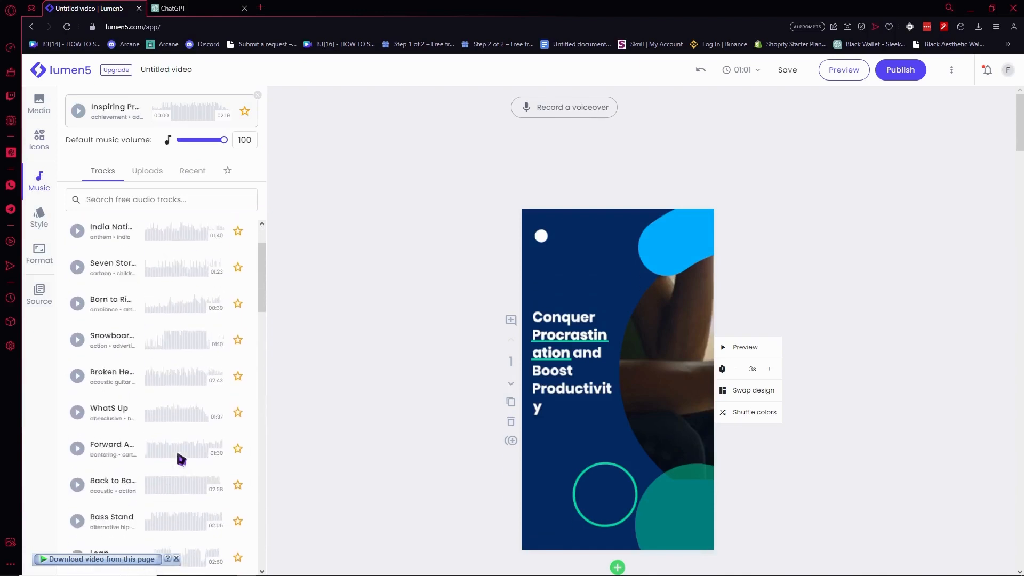
{"action": "scroll", "scroll_direction": "up", "scroll_amount": 3}
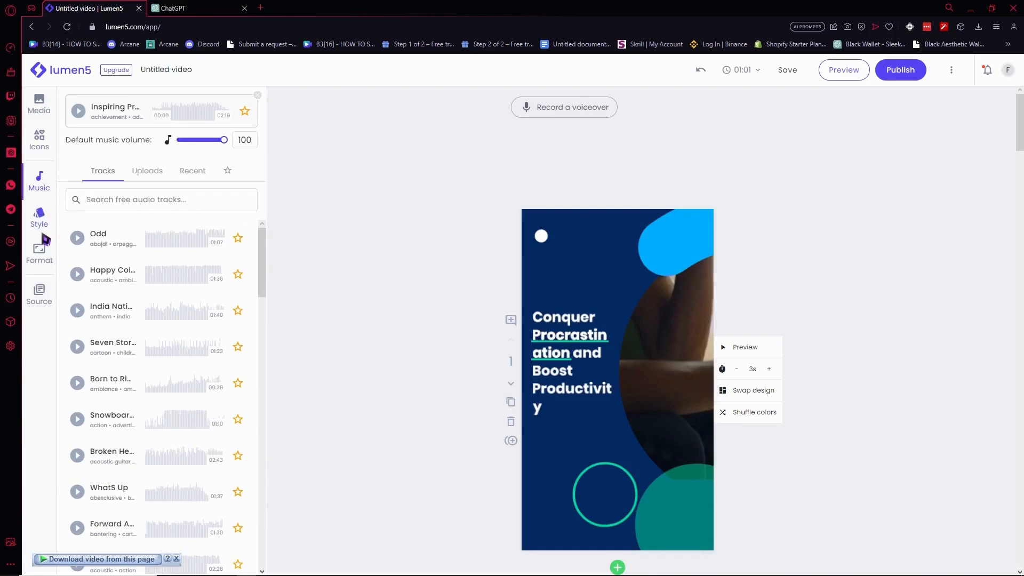
Review the style settings — brand kit, Spectra colour palette and fonts — and try editing a colour
{"action": "left_click", "coordinate": [38, 218]}
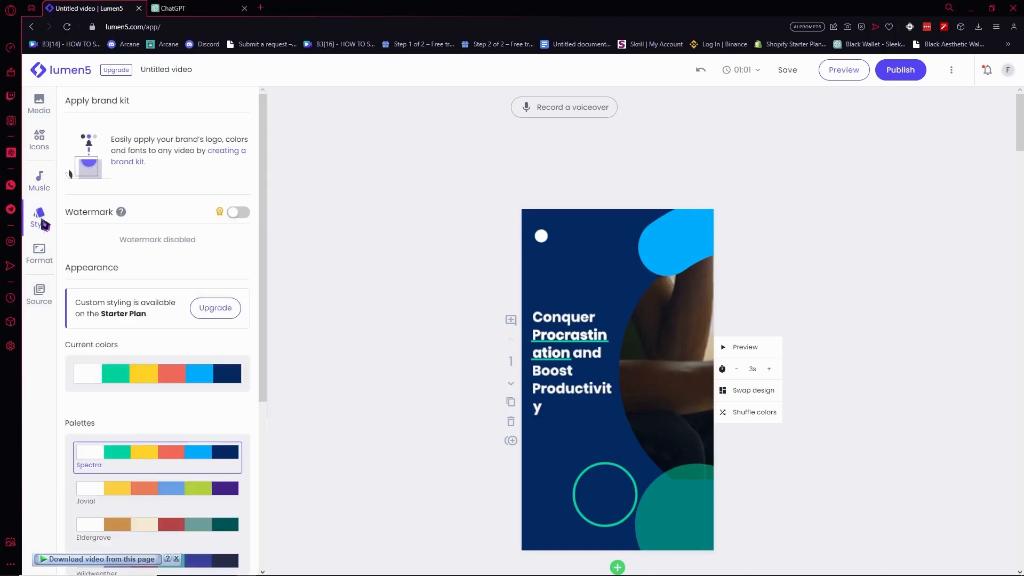
{"action": "mouse_move", "coordinate": [128, 300]}
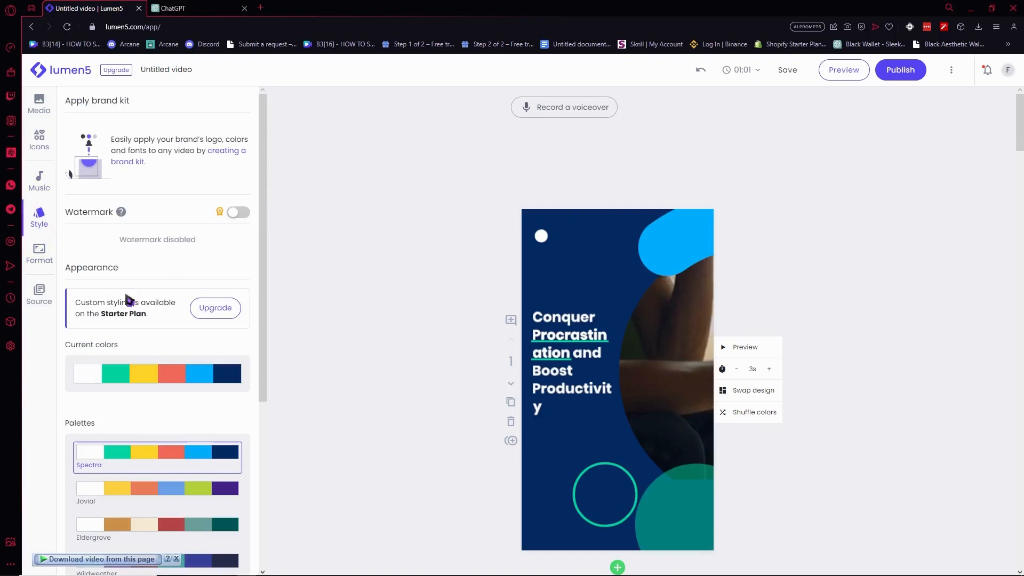
{"action": "mouse_move", "coordinate": [152, 225]}
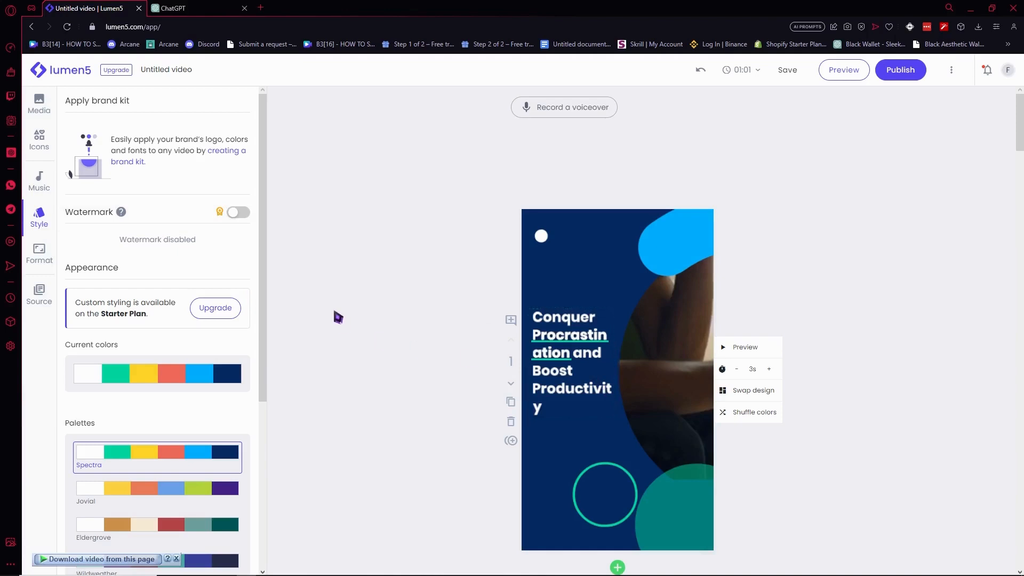
{"action": "scroll", "scroll_direction": "down", "scroll_amount": 3}
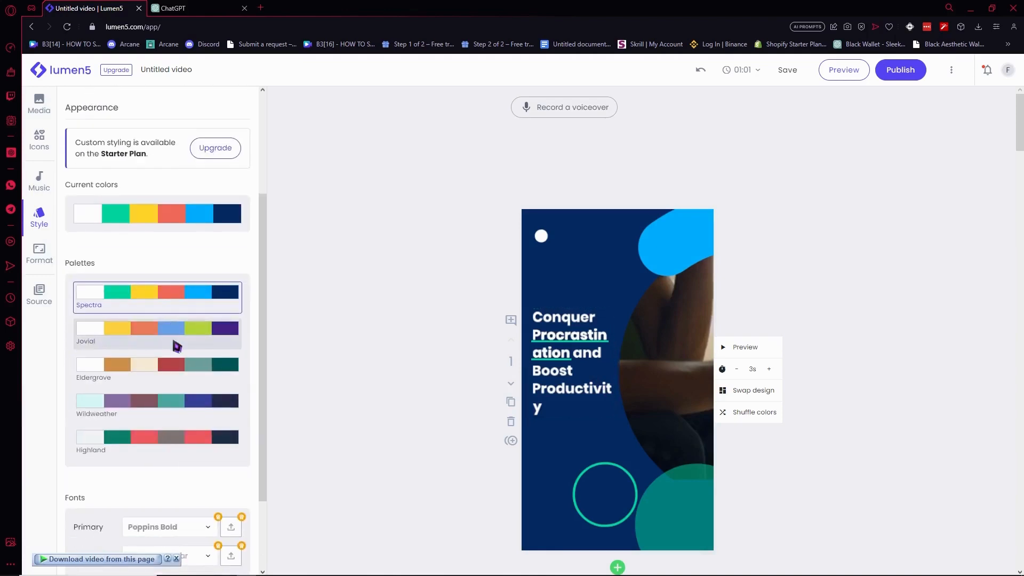
{"action": "scroll", "scroll_direction": "up", "scroll_amount": 3}
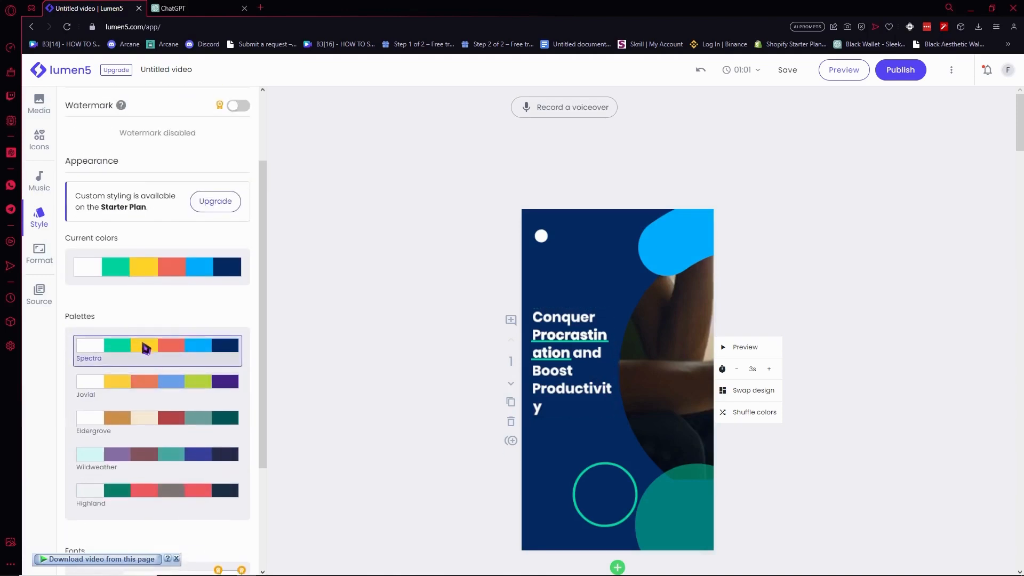
{"action": "scroll", "scroll_direction": "down", "scroll_amount": 3}
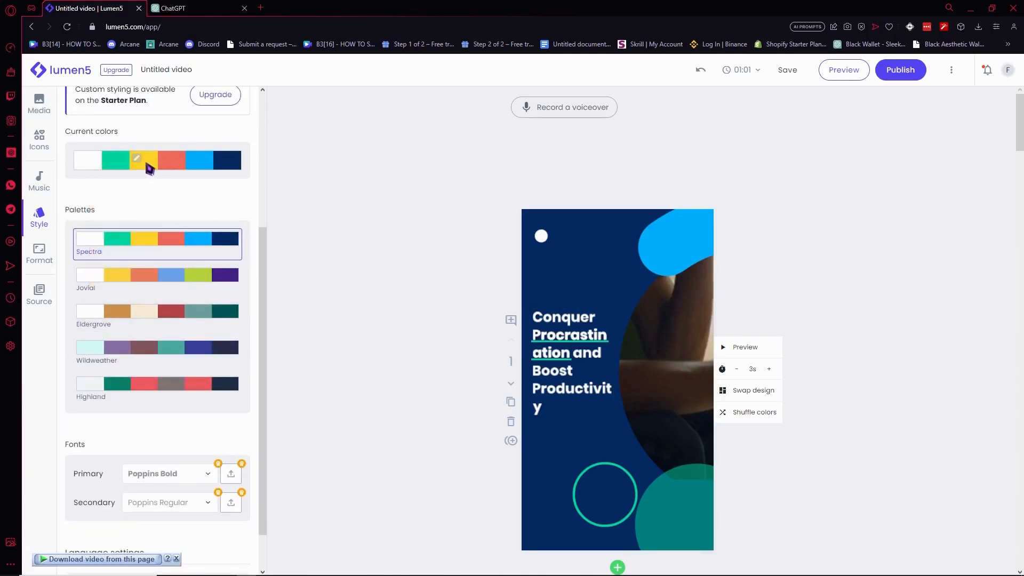
{"action": "left_click", "coordinate": [143, 159]}
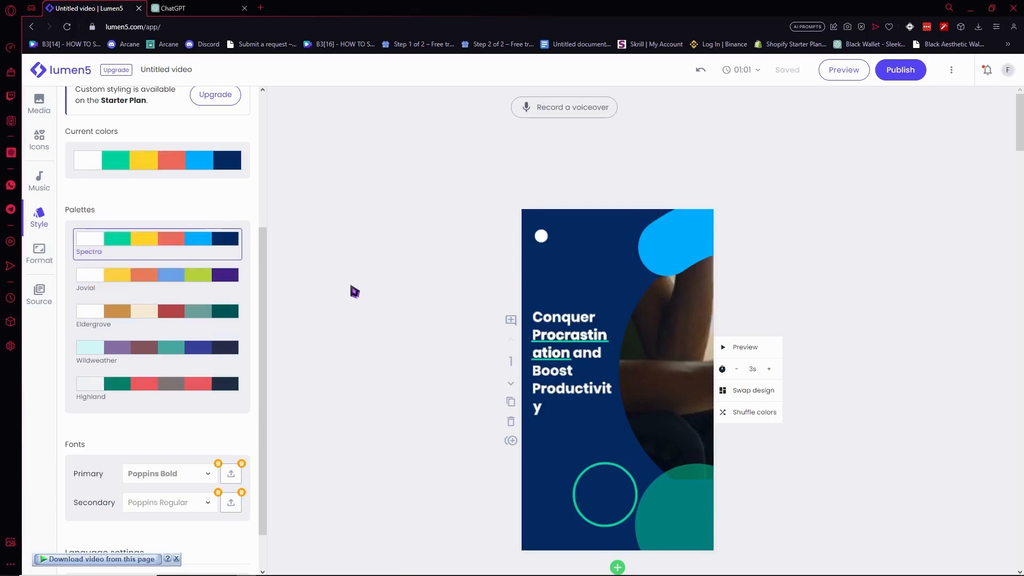
{"action": "left_click", "coordinate": [38, 254]}
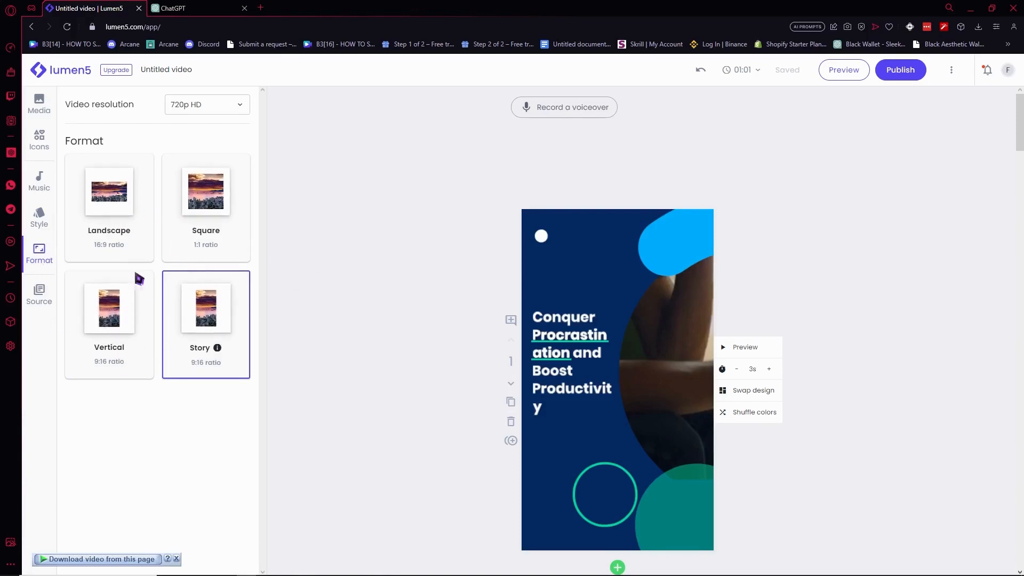
{"action": "mouse_move", "coordinate": [112, 212]}
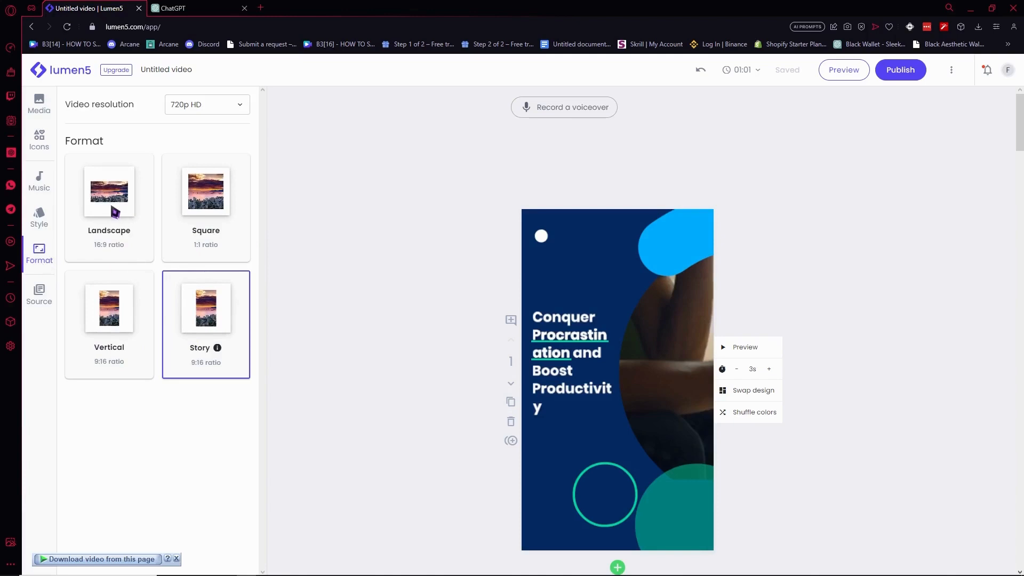
Set the video to vertical Story 9:16 format after a brief switch to 16:9, then show the source script
{"action": "left_click", "coordinate": [109, 191]}
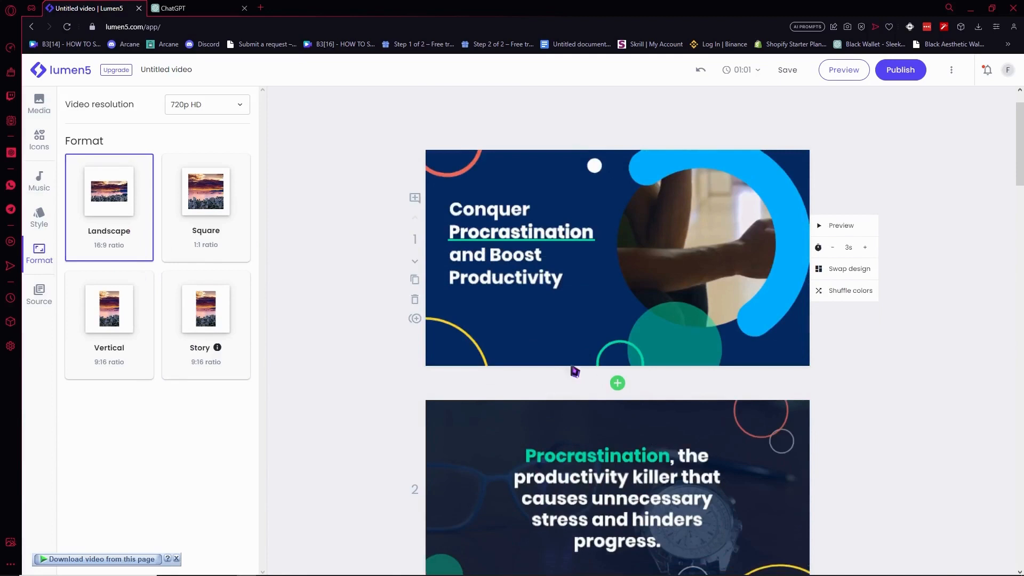
{"action": "mouse_move", "coordinate": [215, 330]}
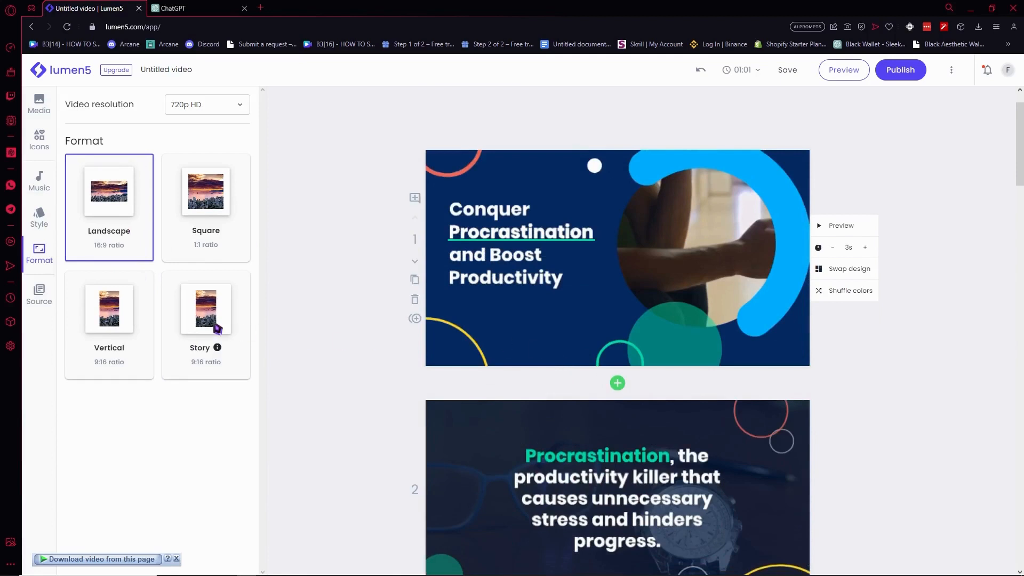
{"action": "left_click", "coordinate": [205, 310]}
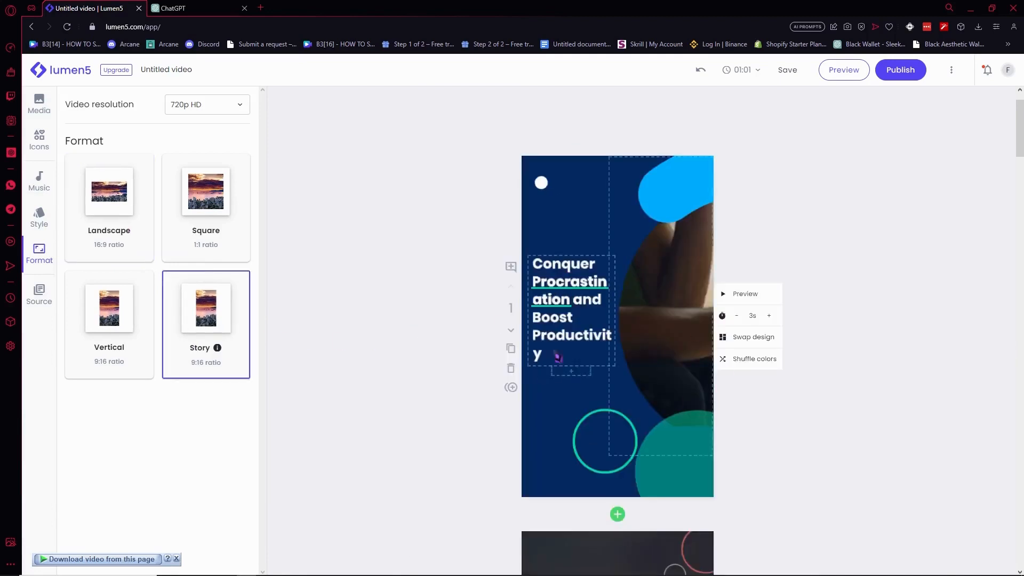
{"action": "left_click", "coordinate": [39, 295]}
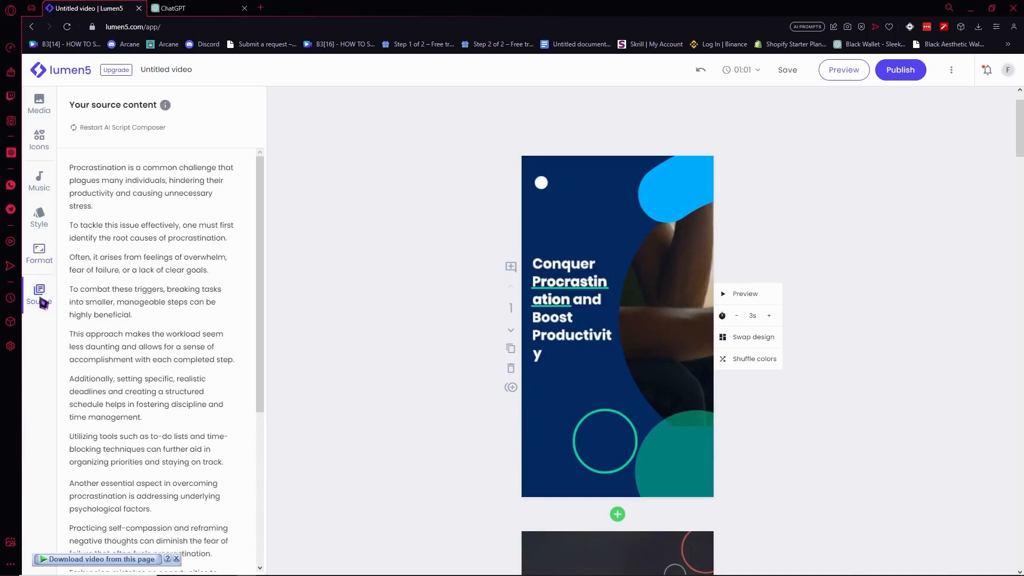
{"action": "scroll", "scroll_direction": "down", "scroll_amount": 3}
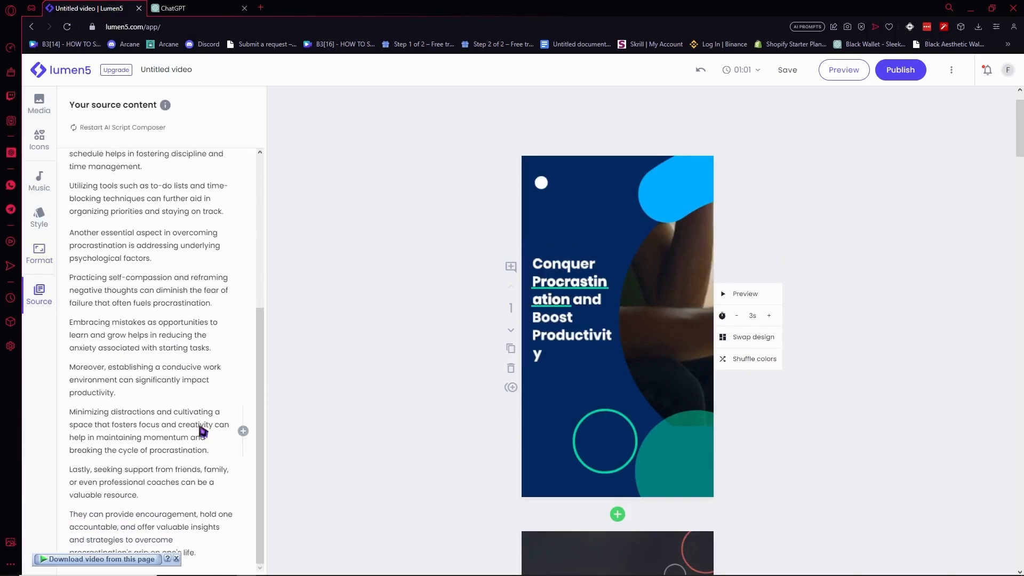
{"action": "scroll", "scroll_direction": "up", "scroll_amount": 3}
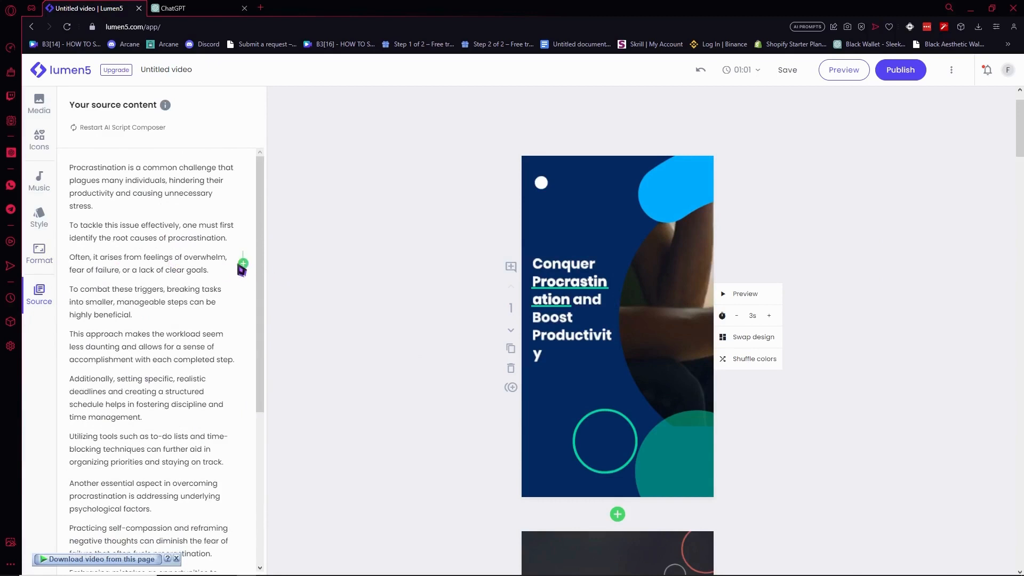
{"action": "mouse_move", "coordinate": [242, 265]}
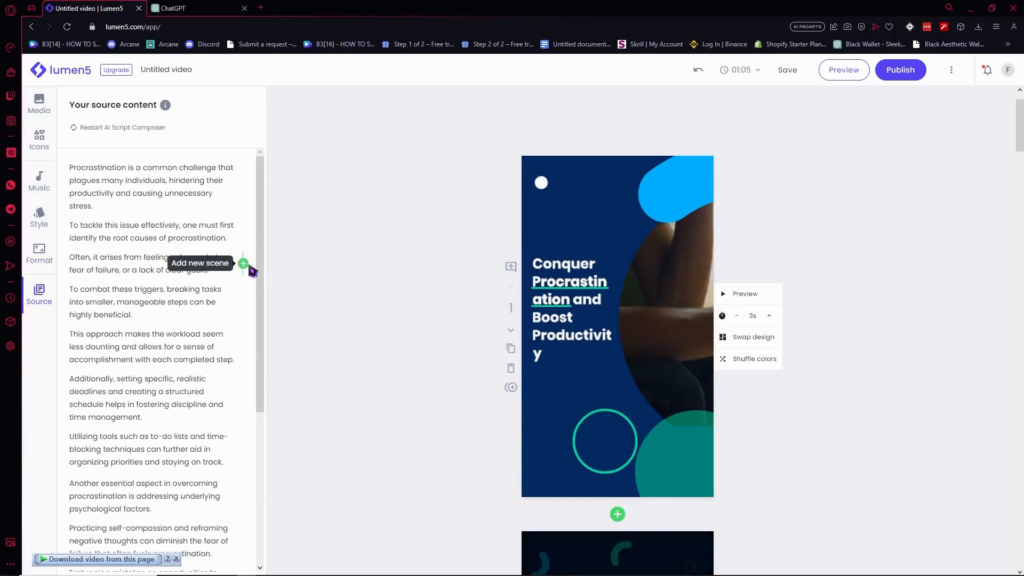
{"action": "left_click", "coordinate": [243, 265]}
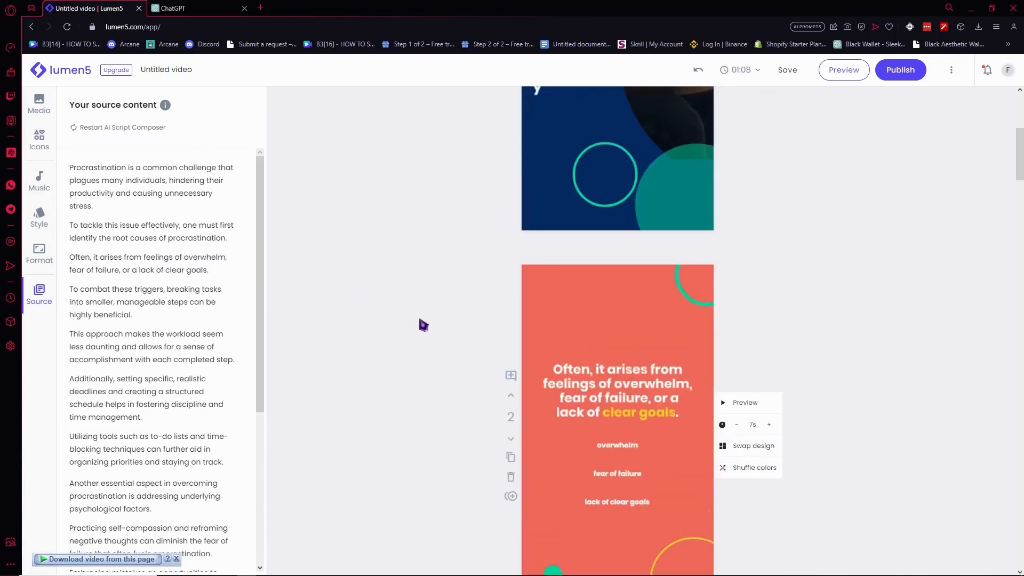
{"action": "left_click", "coordinate": [697, 70]}
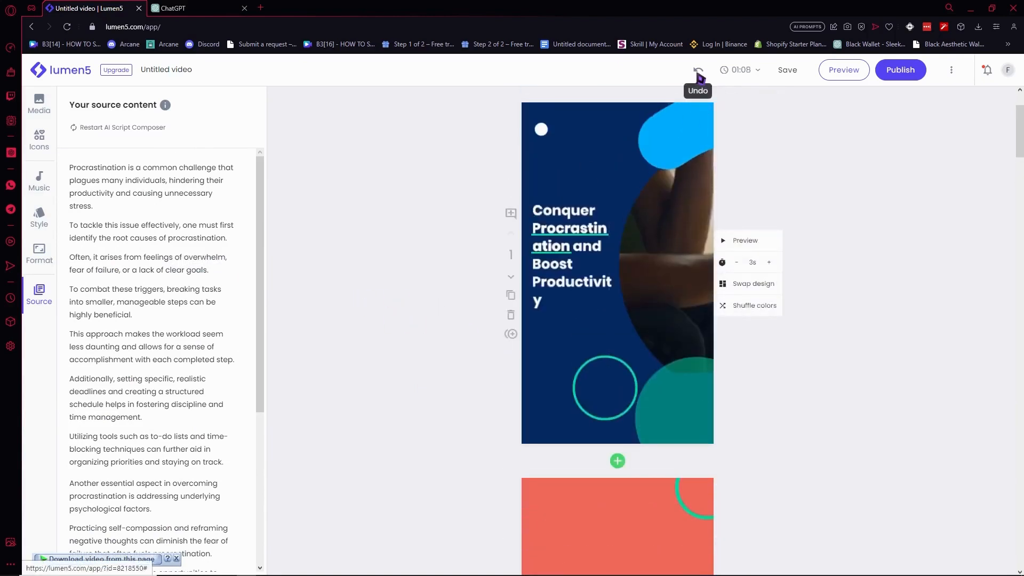
{"action": "left_click", "coordinate": [697, 71]}
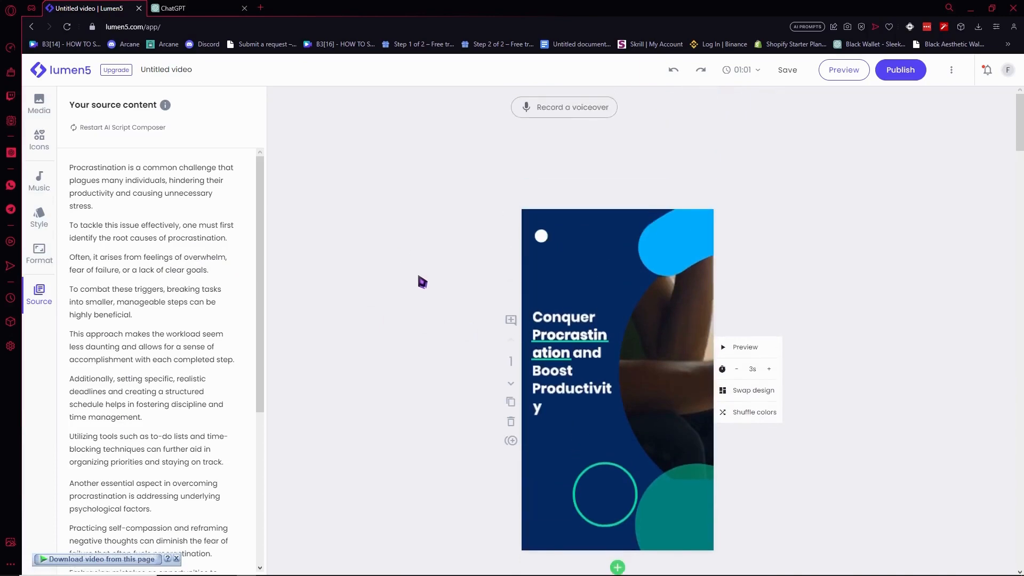
{"action": "scroll", "scroll_direction": "down", "scroll_amount": 3}
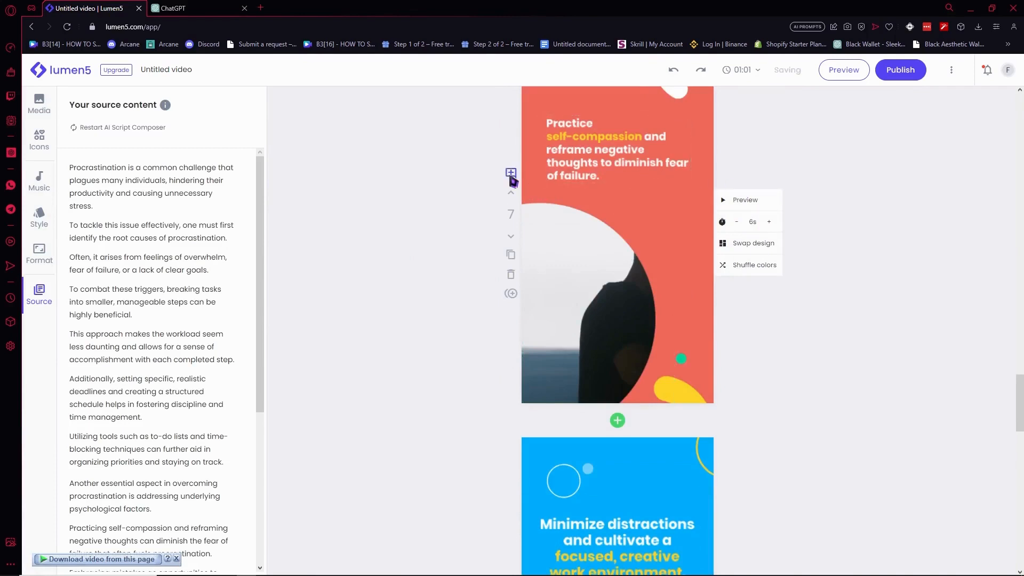
{"action": "mouse_move", "coordinate": [510, 230]}
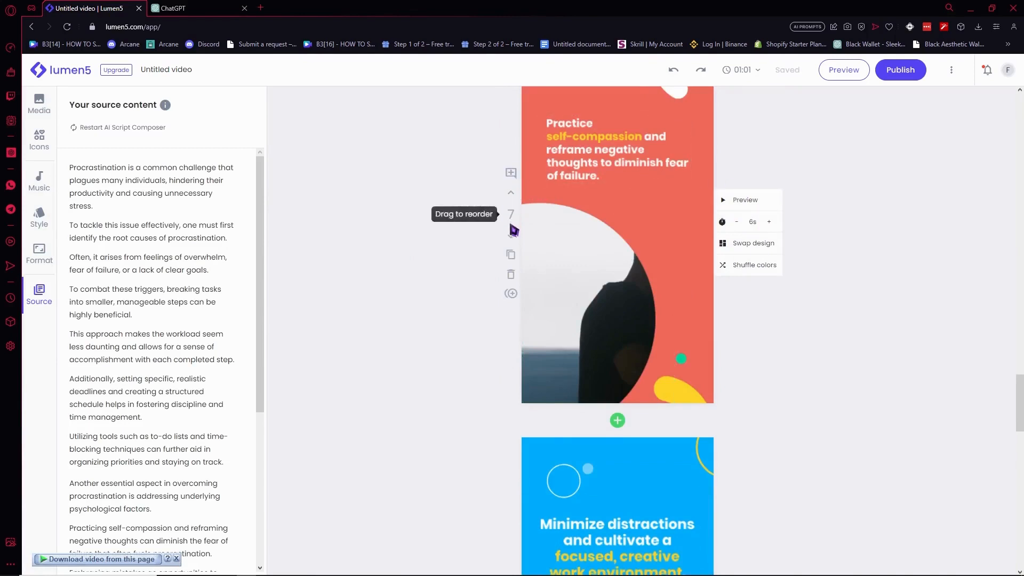
{"action": "mouse_move", "coordinate": [512, 299]}
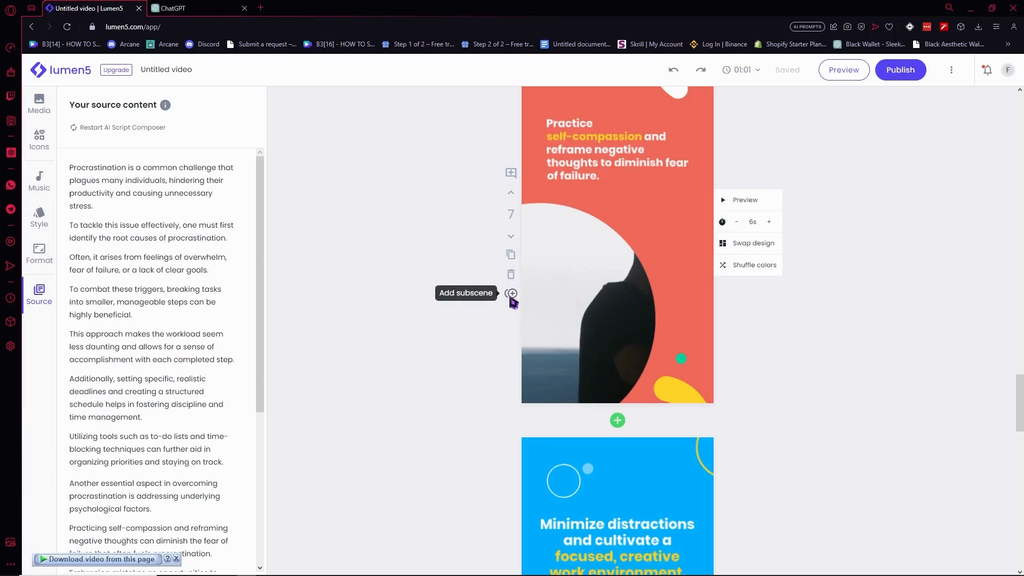
{"action": "scroll", "scroll_direction": "down", "scroll_amount": 3}
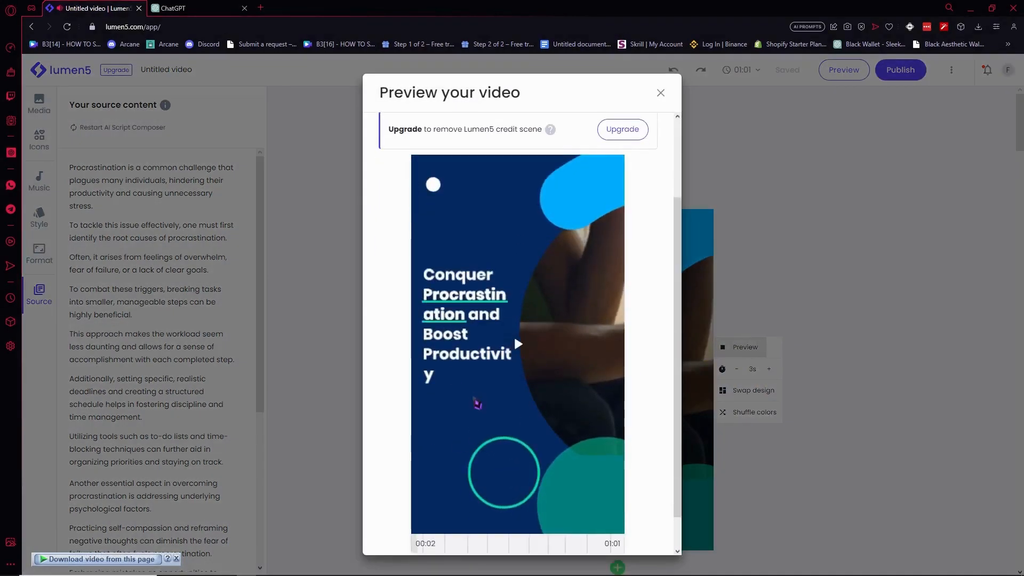
{"action": "scroll", "scroll_direction": "down", "scroll_amount": 3}
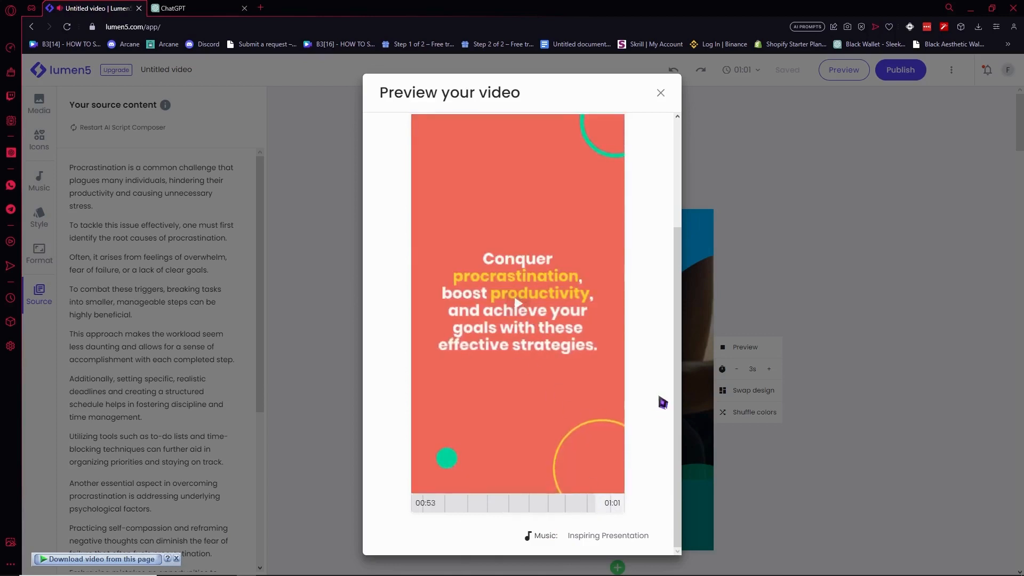
{"action": "mouse_move", "coordinate": [653, 130]}
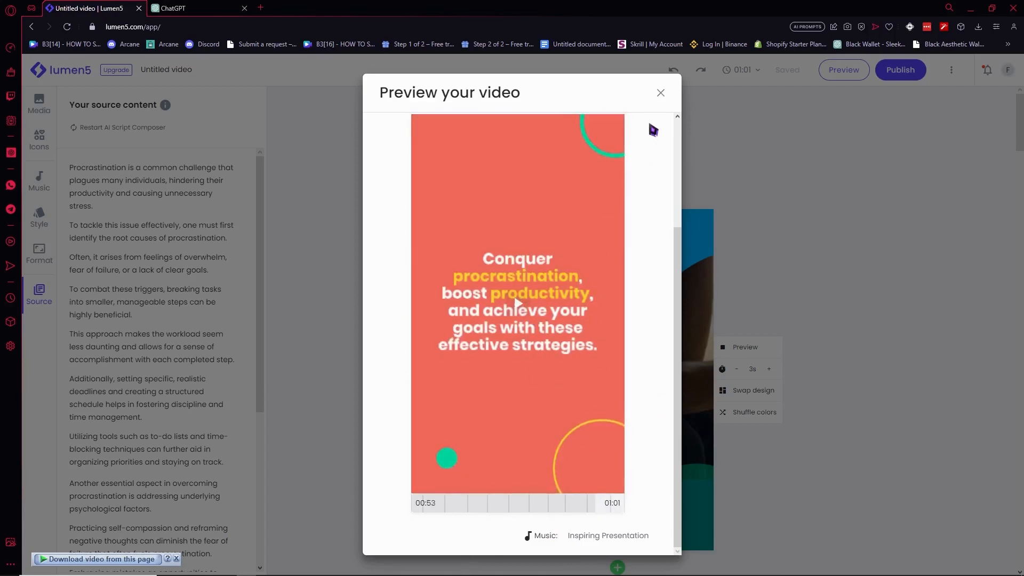
{"action": "left_click", "coordinate": [659, 93]}
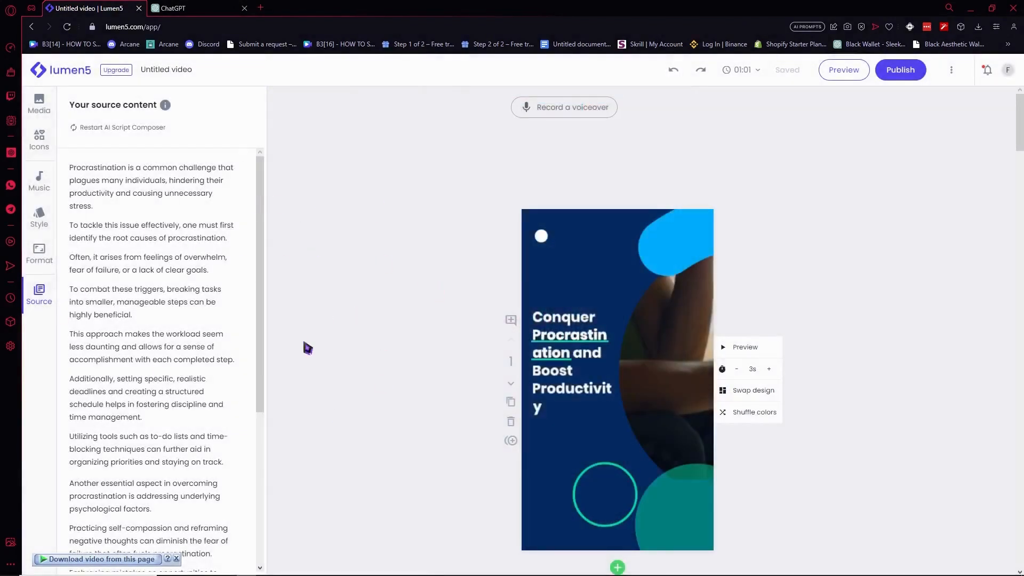
{"action": "mouse_move", "coordinate": [945, 75]}
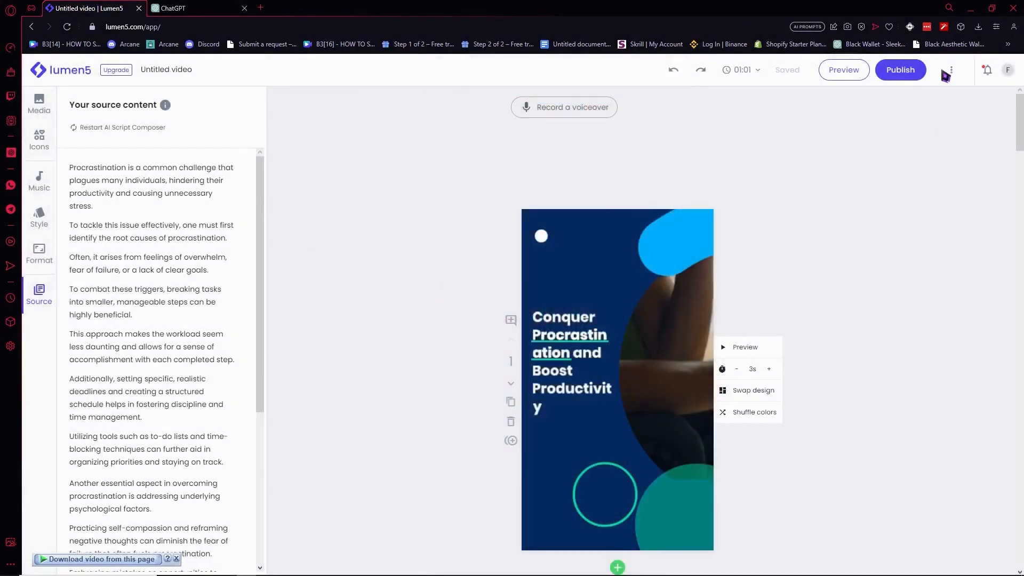
Publish the finished vertical video and confirm leaving the editor page
{"action": "left_click", "coordinate": [899, 71]}
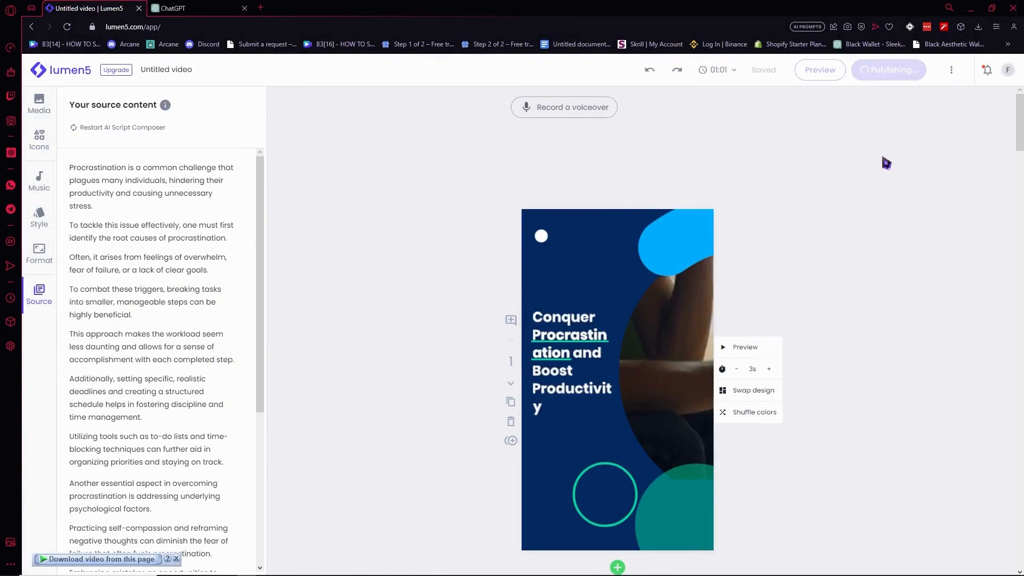
{"action": "mouse_move", "coordinate": [886, 124]}
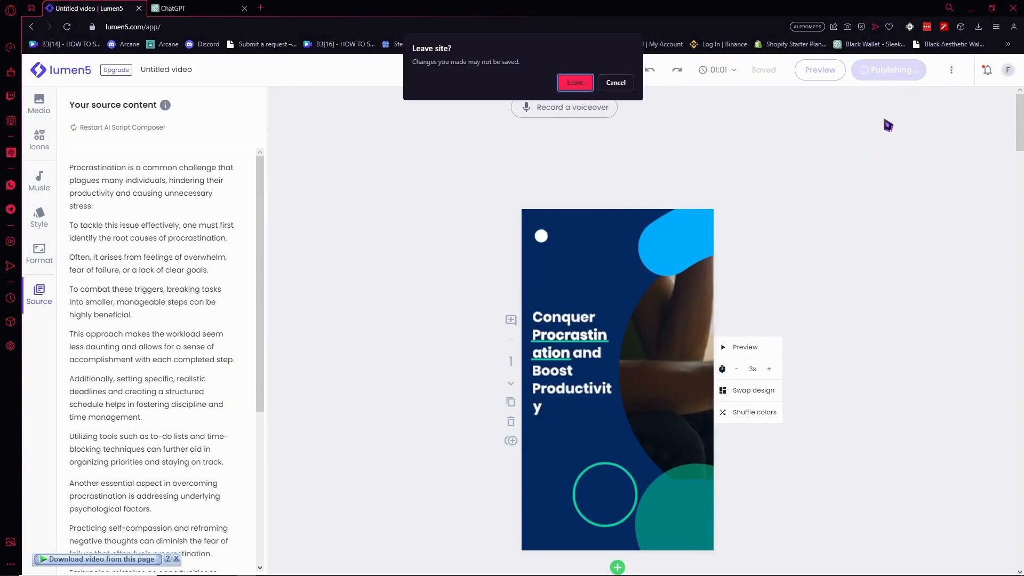
{"action": "mouse_move", "coordinate": [813, 131]}
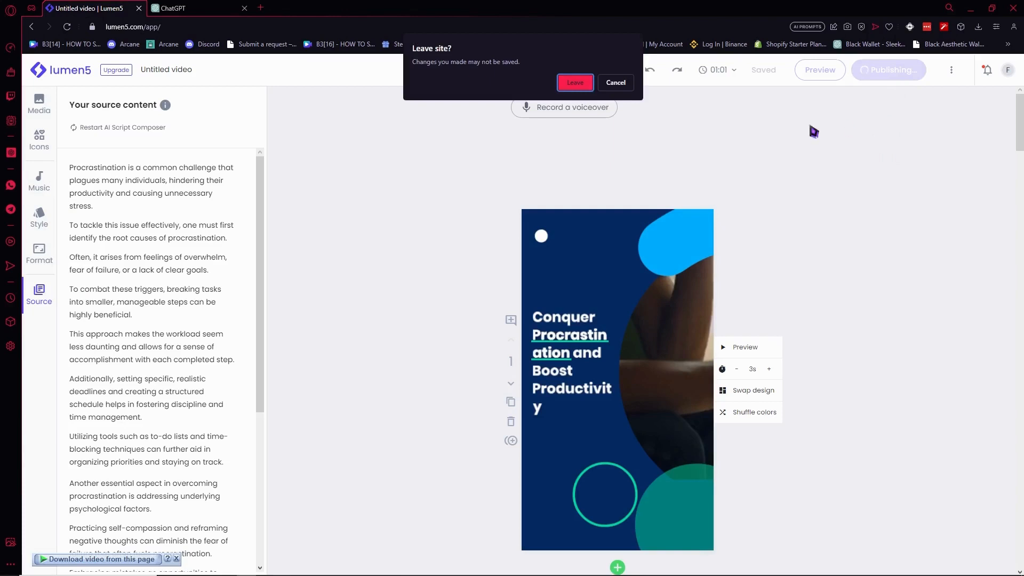
{"action": "left_click", "coordinate": [574, 82]}
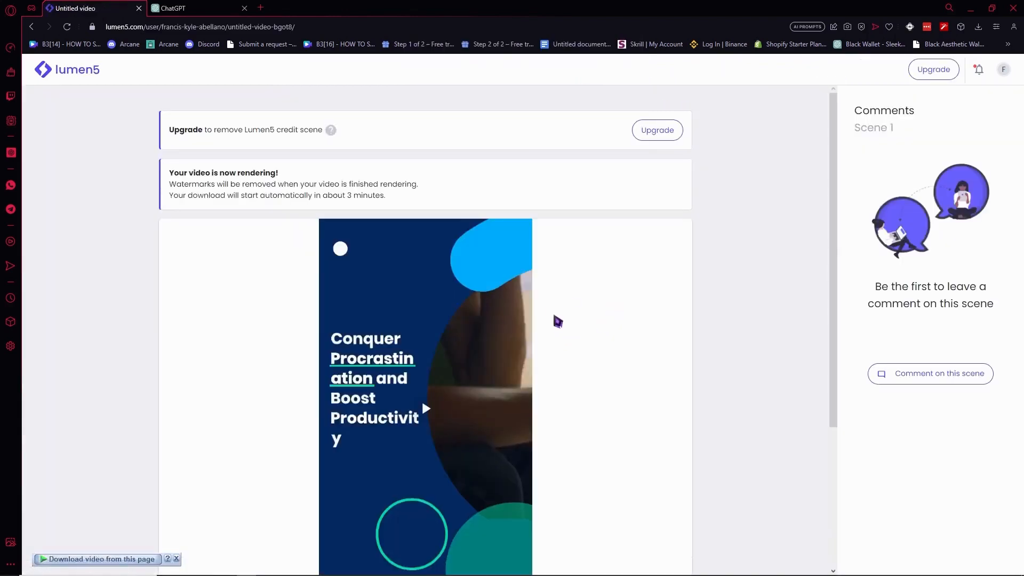
{"action": "mouse_move", "coordinate": [255, 186]}
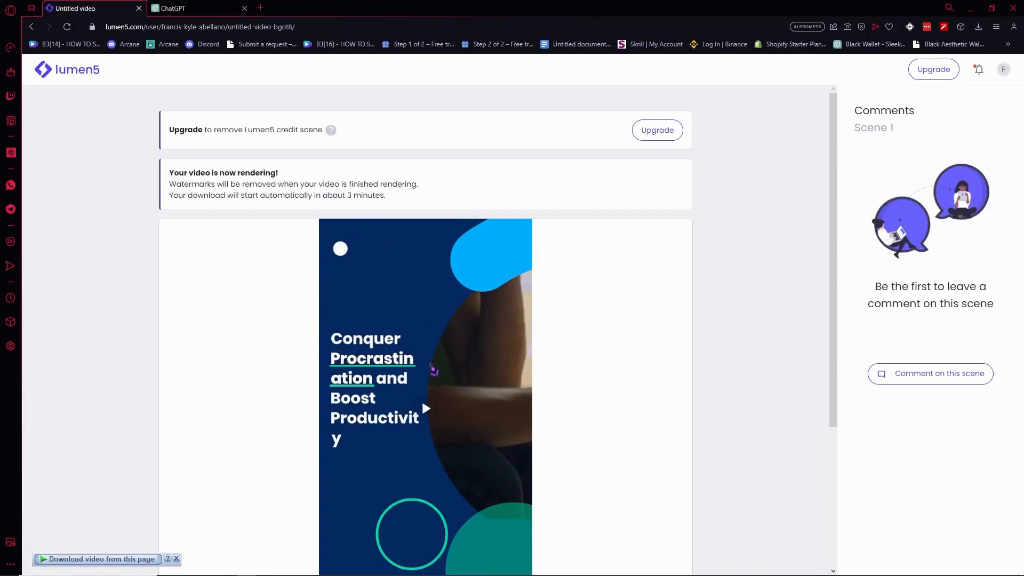
Scroll the share page to the video title, sharing options and the still-disabled Download button
{"action": "scroll", "scroll_direction": "down", "scroll_amount": 3}
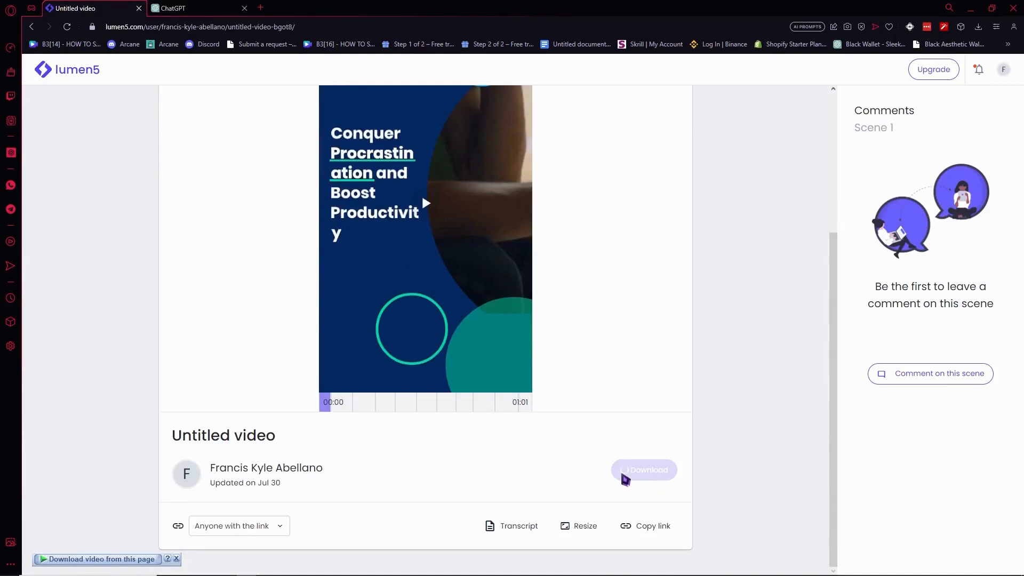
{"action": "mouse_move", "coordinate": [655, 482]}
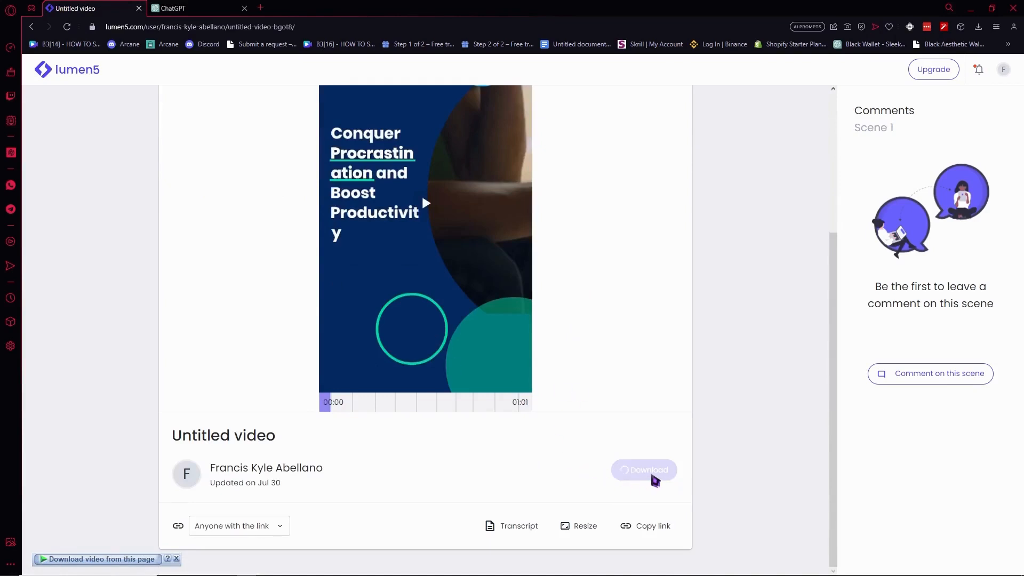